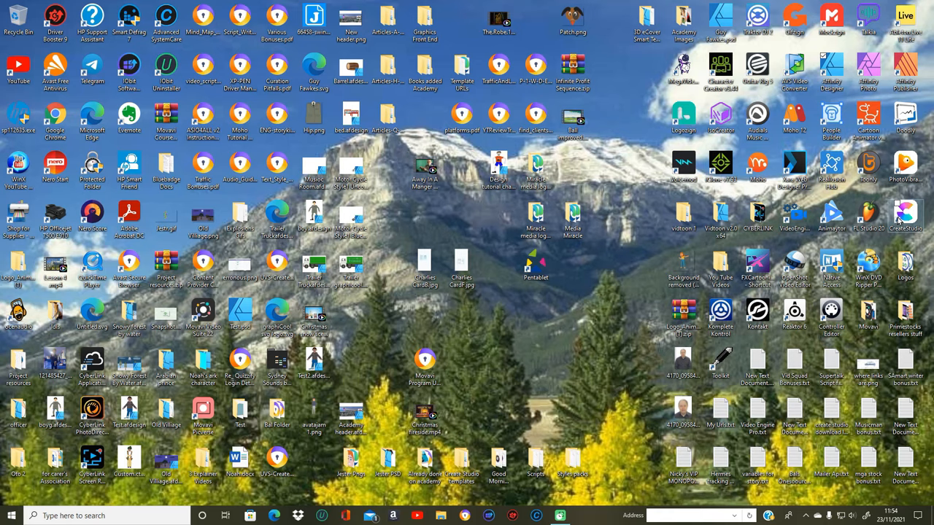
pyautogui.moveTo(897, 219)
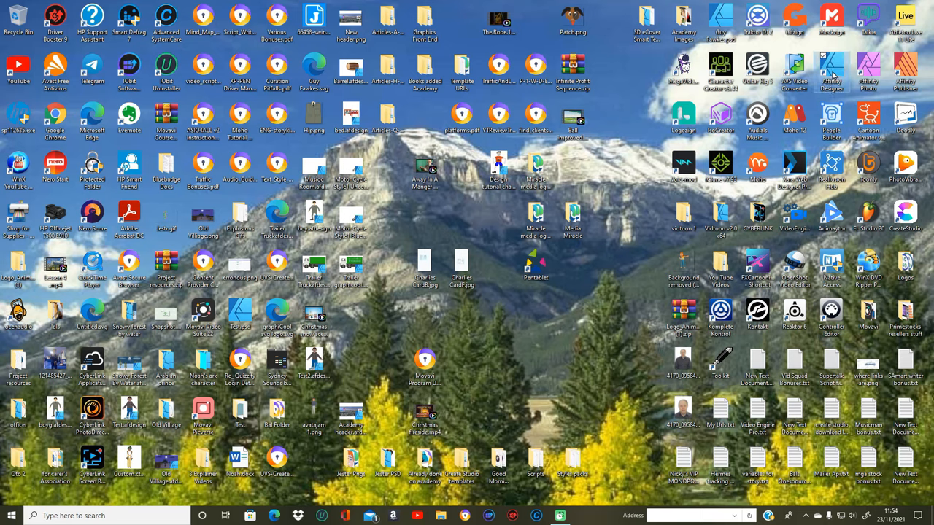
pyautogui.moveTo(832, 69)
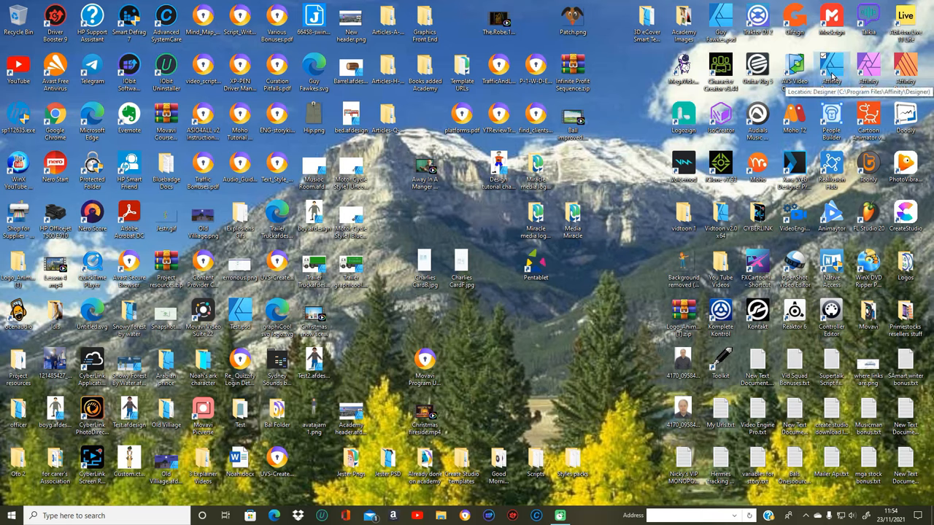
pyautogui.moveTo(830, 70)
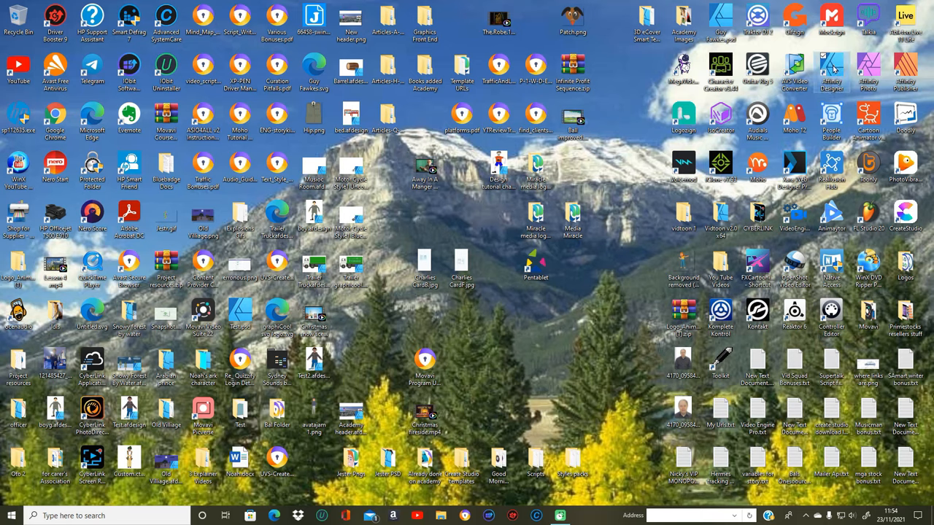
# - Launch Affinity Designer and create a new document from the Print A4 preset
pyautogui.doubleClick(831, 71)
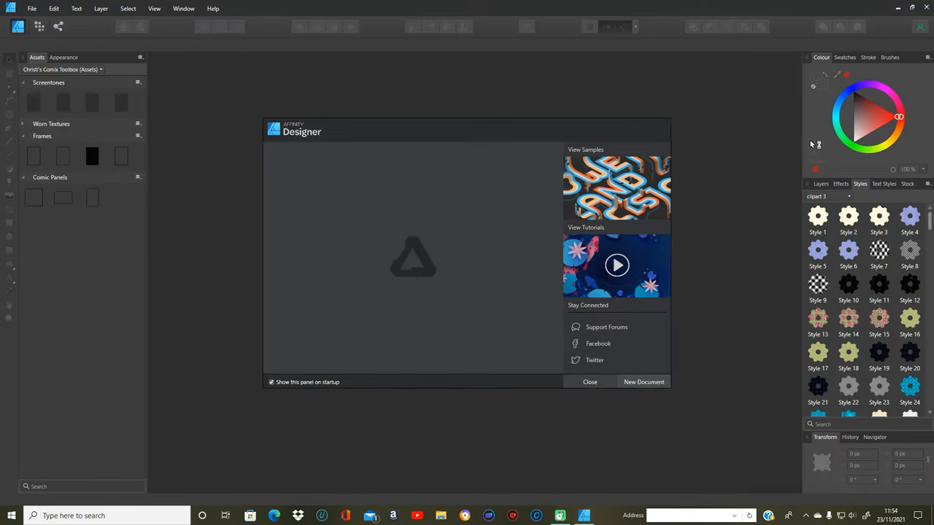
pyautogui.click(643, 382)
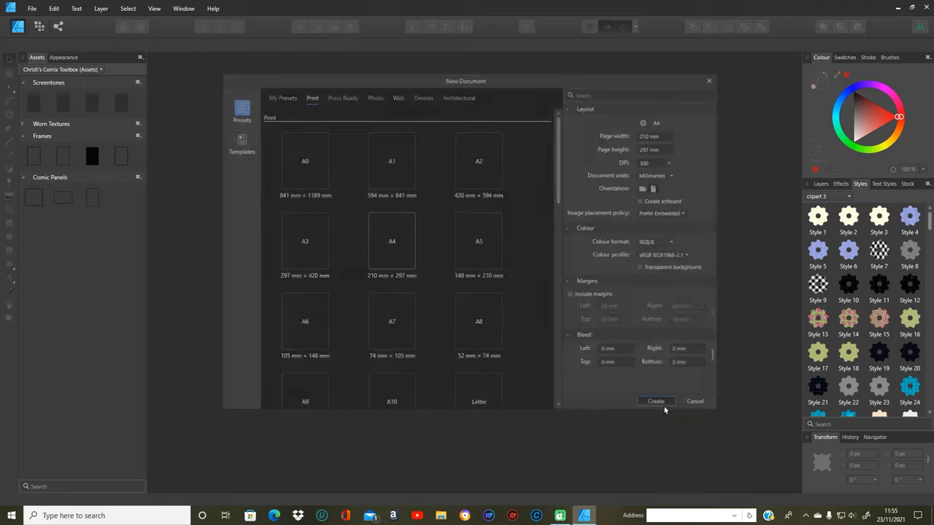
pyautogui.click(655, 401)
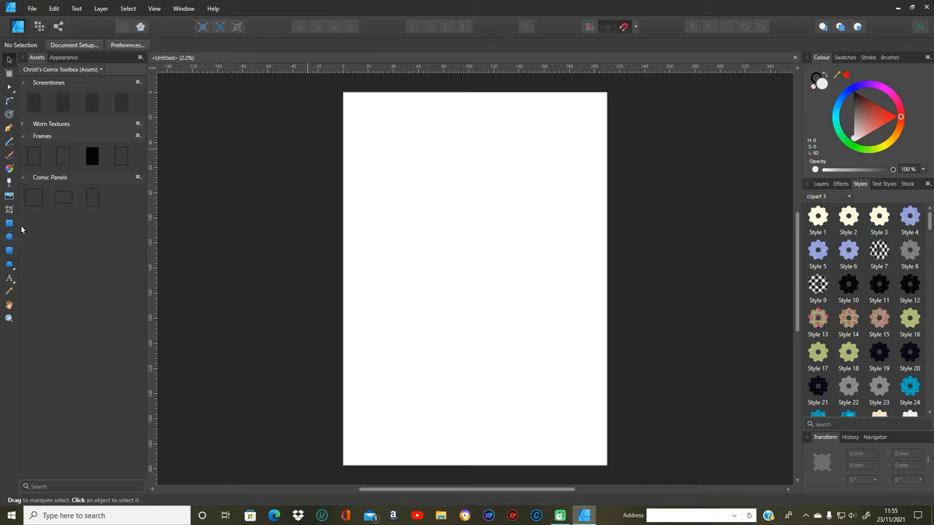
# - Draw a blue rectangle near the page top and a red ellipse below it
pyautogui.moveTo(400, 126); pyautogui.dragTo(459, 195)
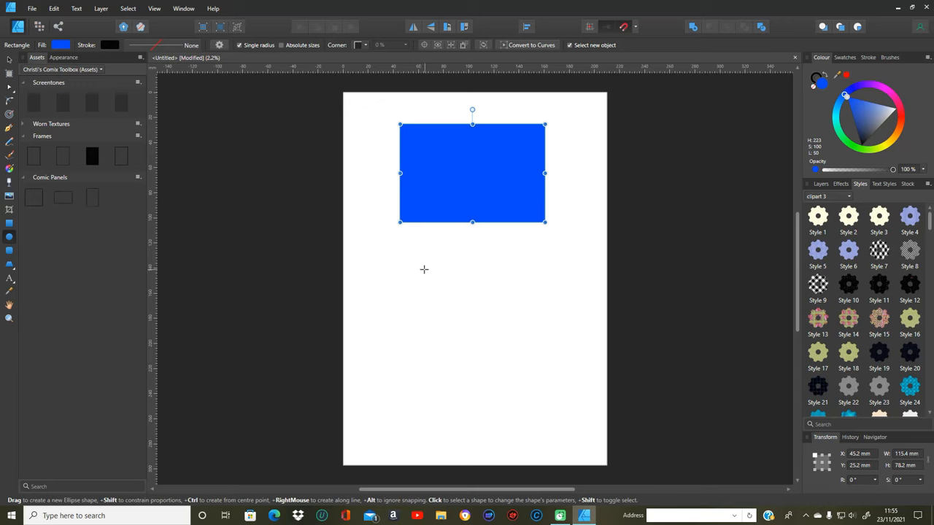
pyautogui.moveTo(423, 270); pyautogui.dragTo(490, 317)
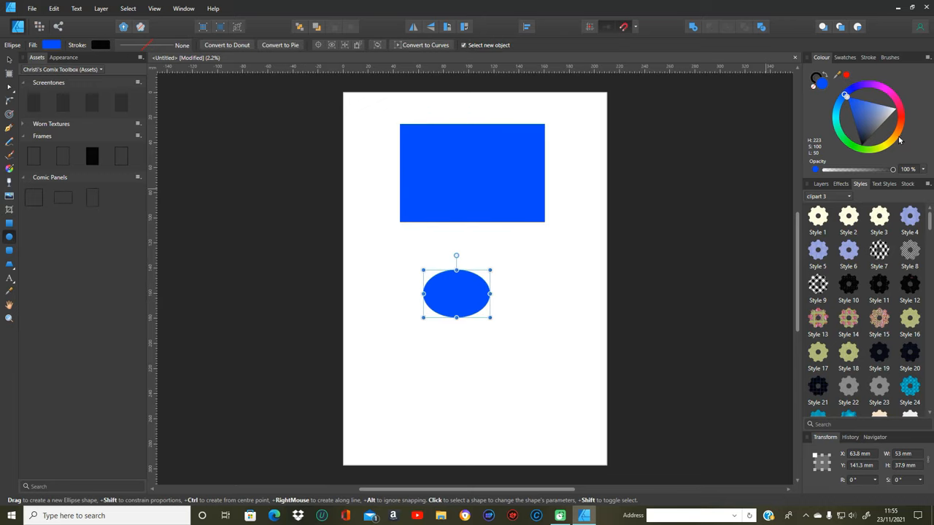
pyautogui.click(899, 120)
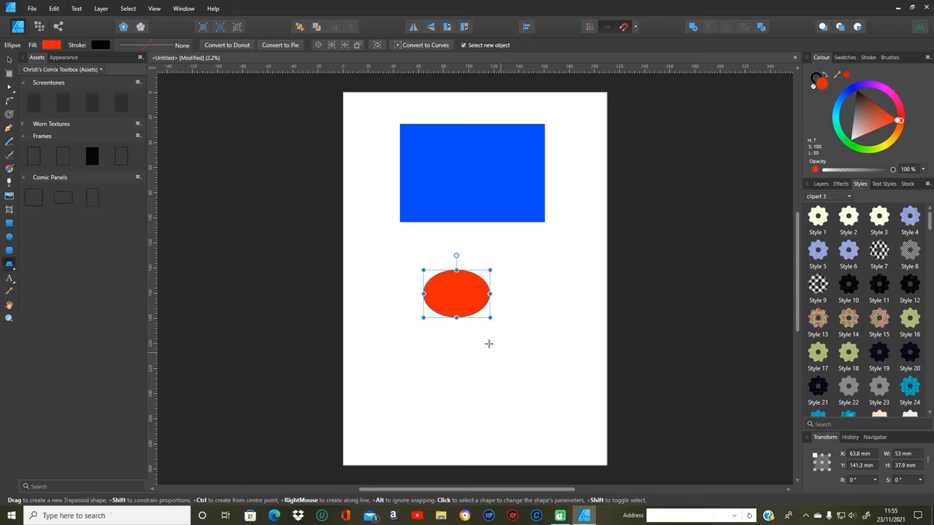
# - Draw a green trapezoid below the ellipse and show the Layers list
pyautogui.moveTo(428, 341); pyautogui.dragTo(522, 394)
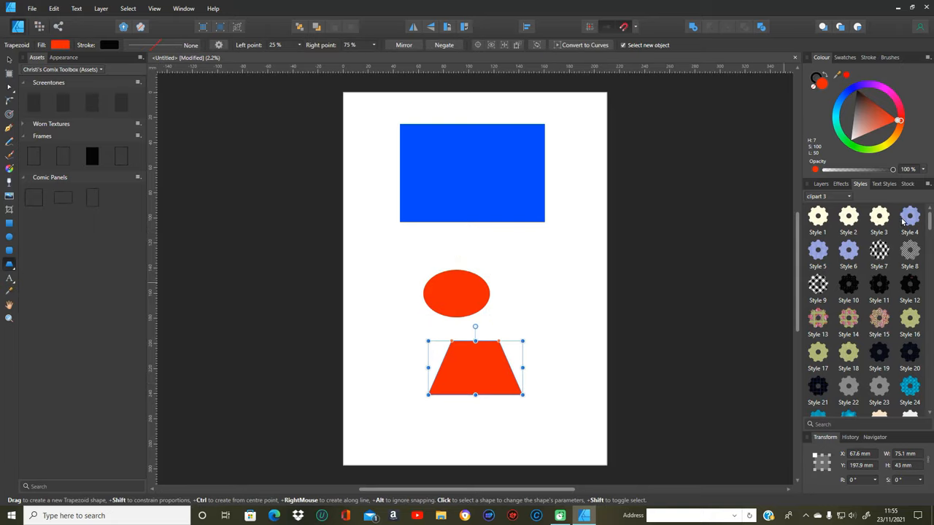
pyautogui.click(858, 150)
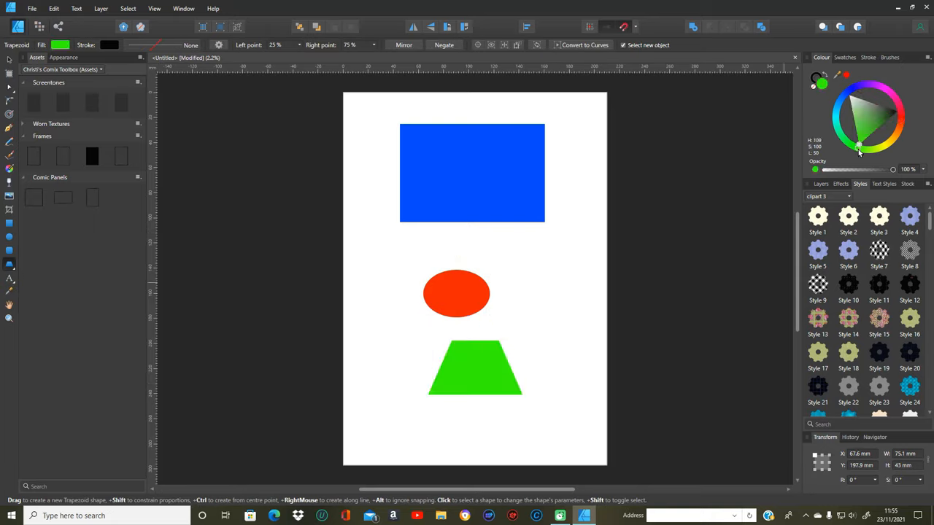
pyautogui.click(474, 367)
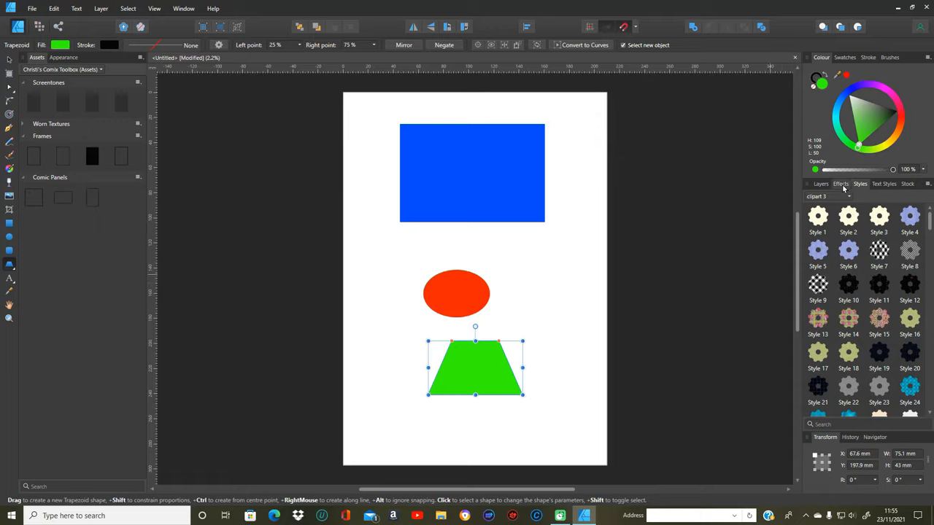
pyautogui.click(820, 183)
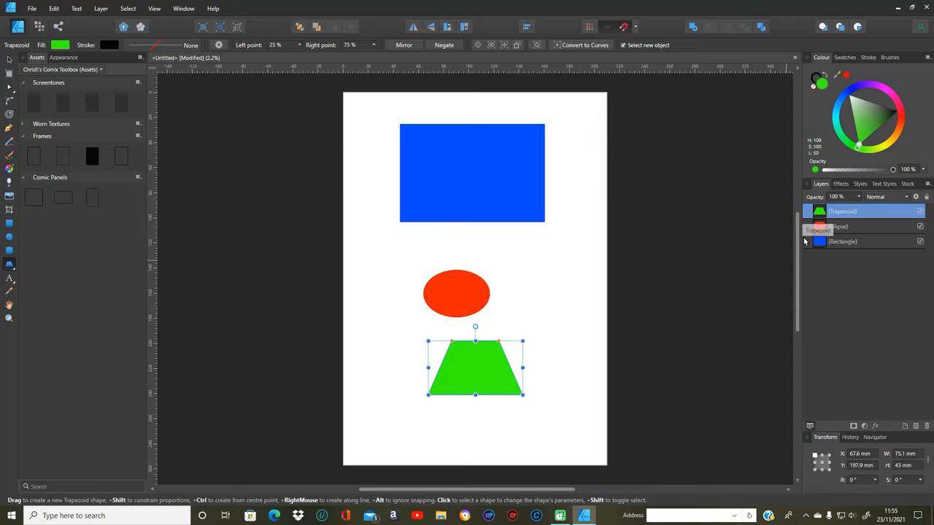
pyautogui.moveTo(554, 277)
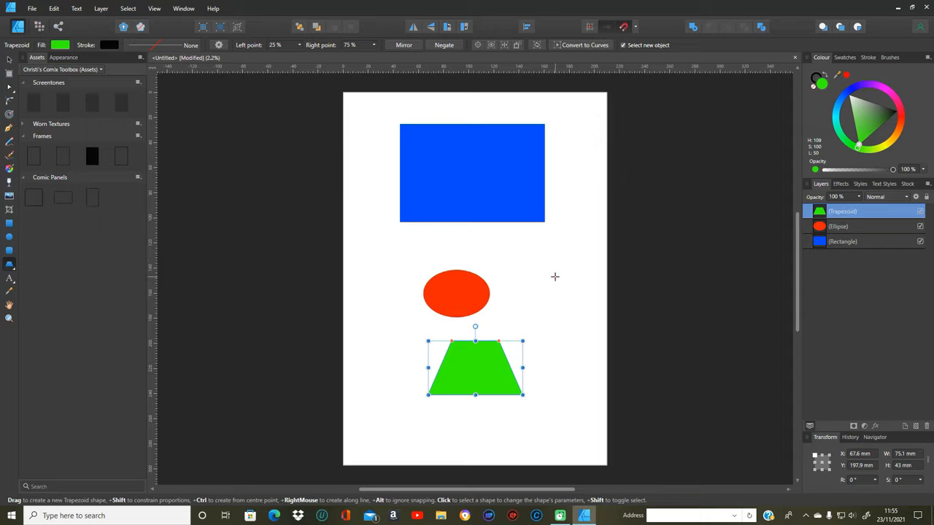
pyautogui.moveTo(524, 304)
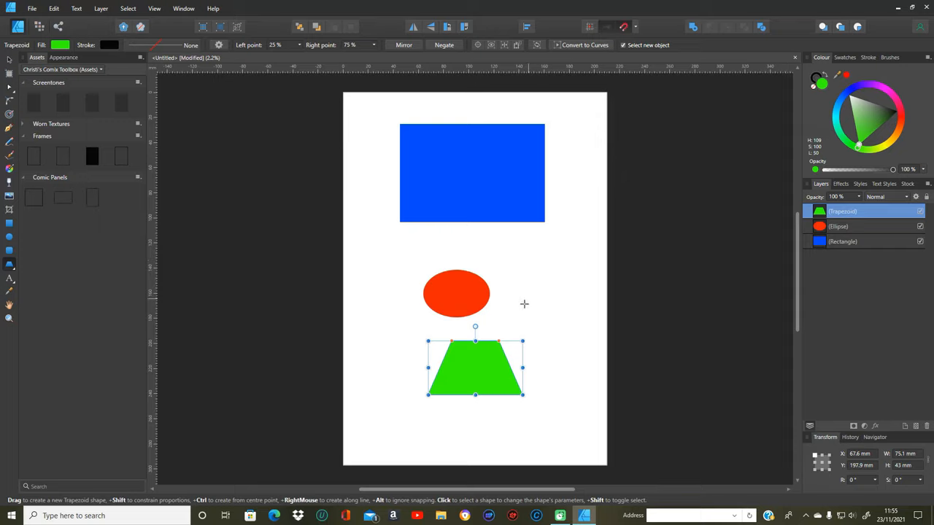
pyautogui.moveTo(486, 255)
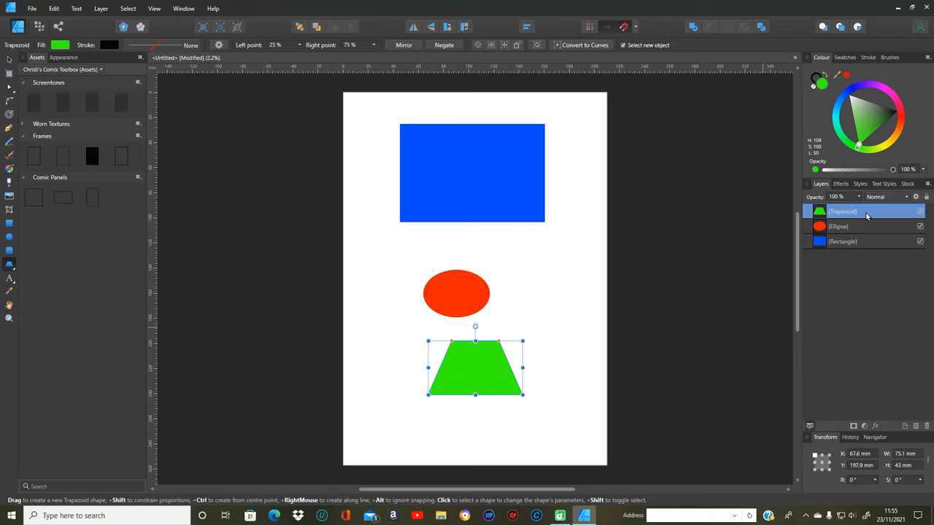
pyautogui.moveTo(842, 211)
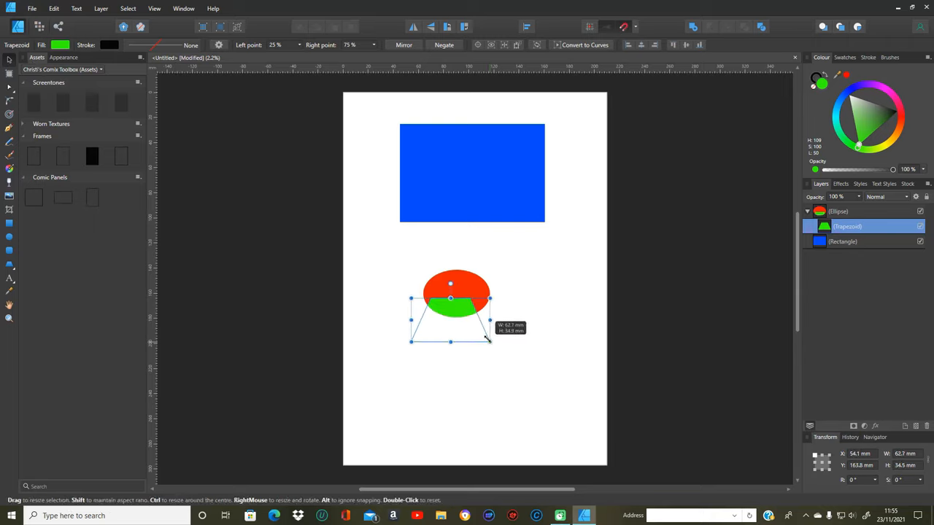
# - Shrink the green trapezoid and centre it inside the red ellipse, then reselect the ellipse
pyautogui.moveTo(489, 342); pyautogui.dragTo(472, 315)
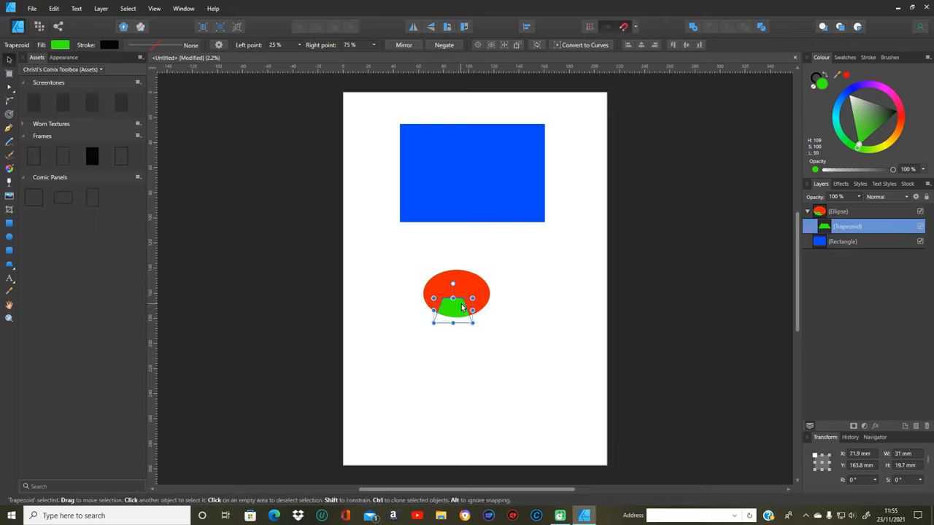
pyautogui.moveTo(452, 306); pyautogui.dragTo(456, 295)
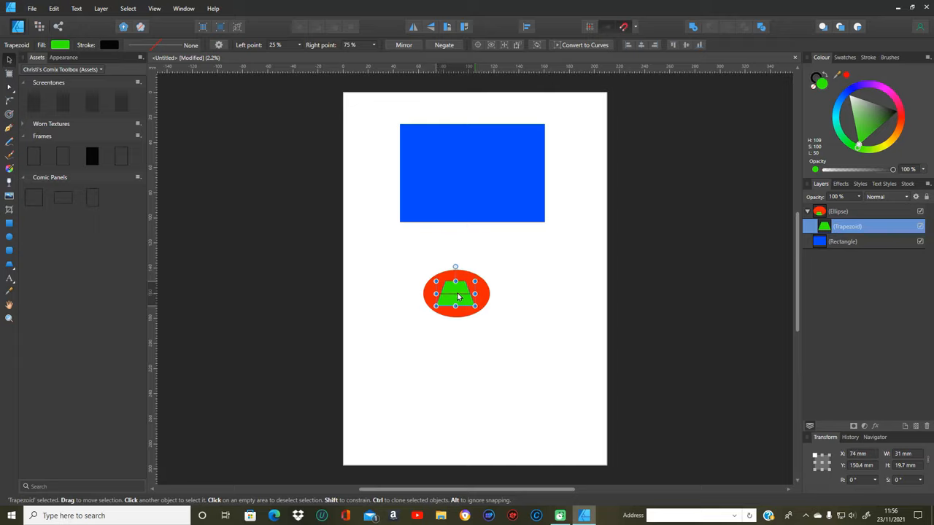
pyautogui.moveTo(455, 293); pyautogui.dragTo(498, 290)
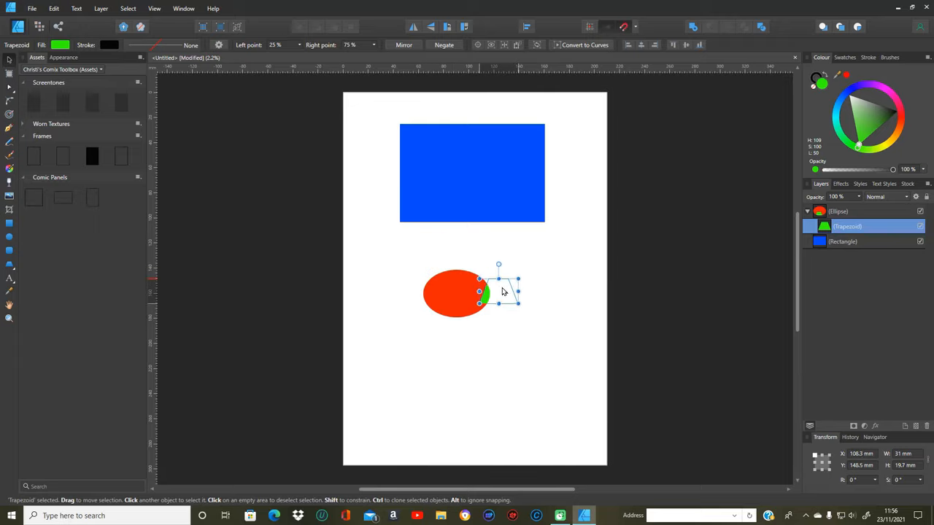
pyautogui.moveTo(499, 291); pyautogui.dragTo(456, 293)
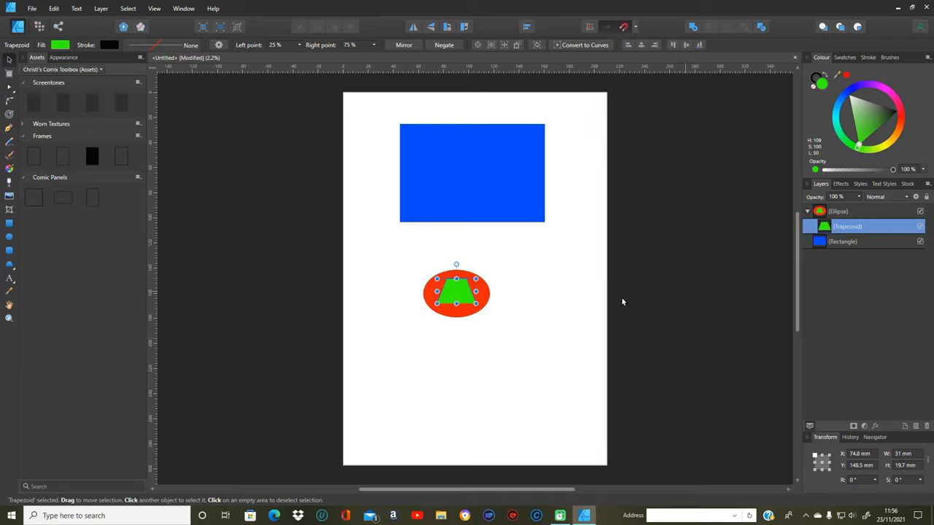
pyautogui.click(847, 210)
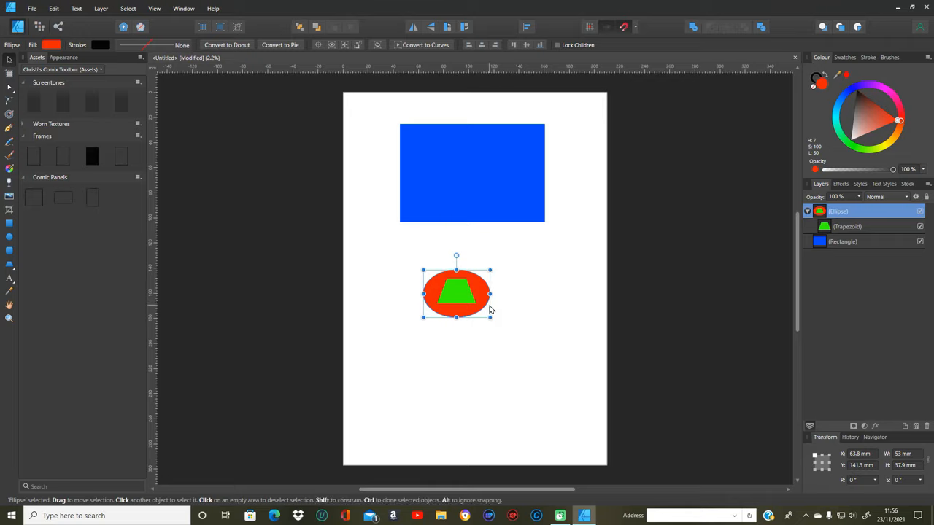
pyautogui.moveTo(510, 280)
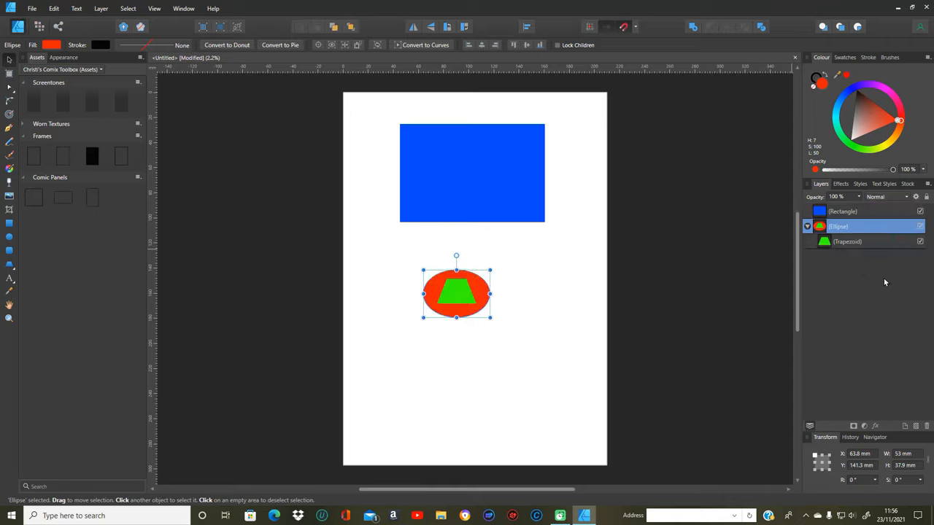
# - Nest the red ellipse inside the blue rectangle and centre it there
pyautogui.doubleClick(846, 226)
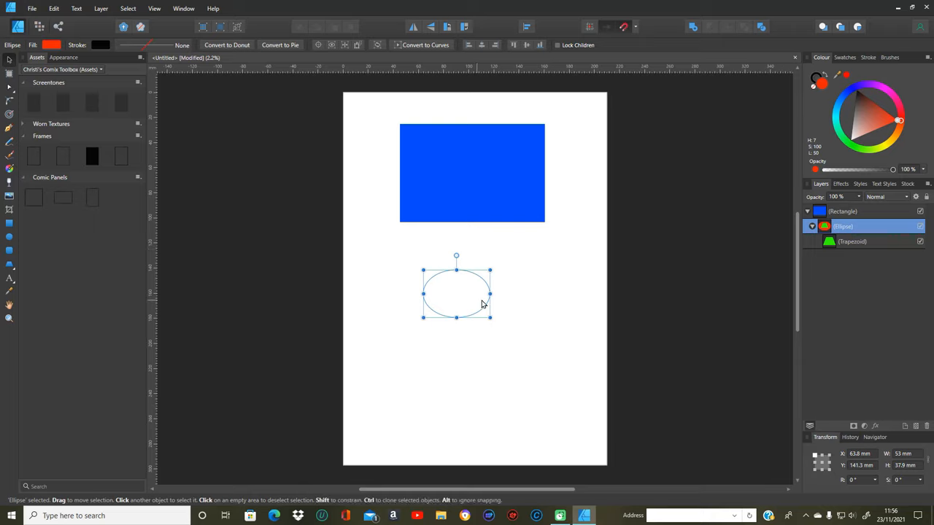
pyautogui.moveTo(456, 288); pyautogui.dragTo(494, 212)
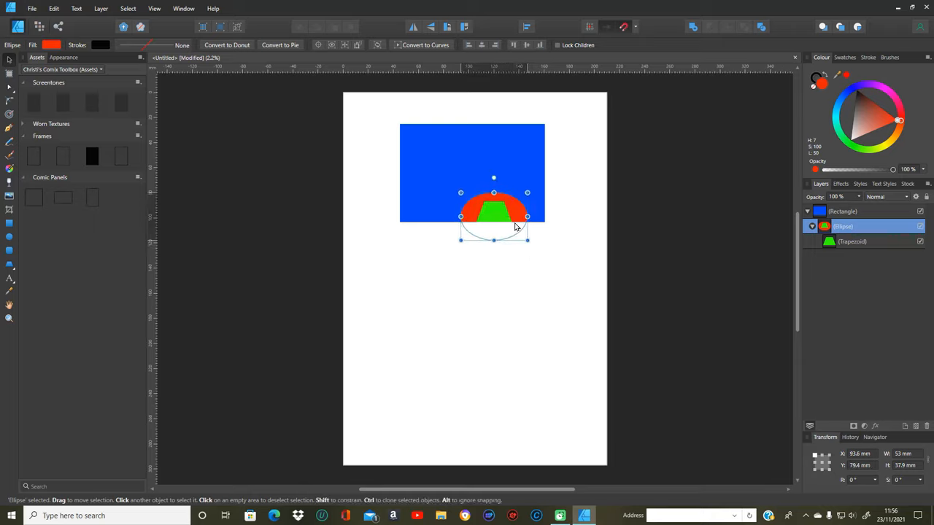
pyautogui.moveTo(494, 214); pyautogui.dragTo(472, 177)
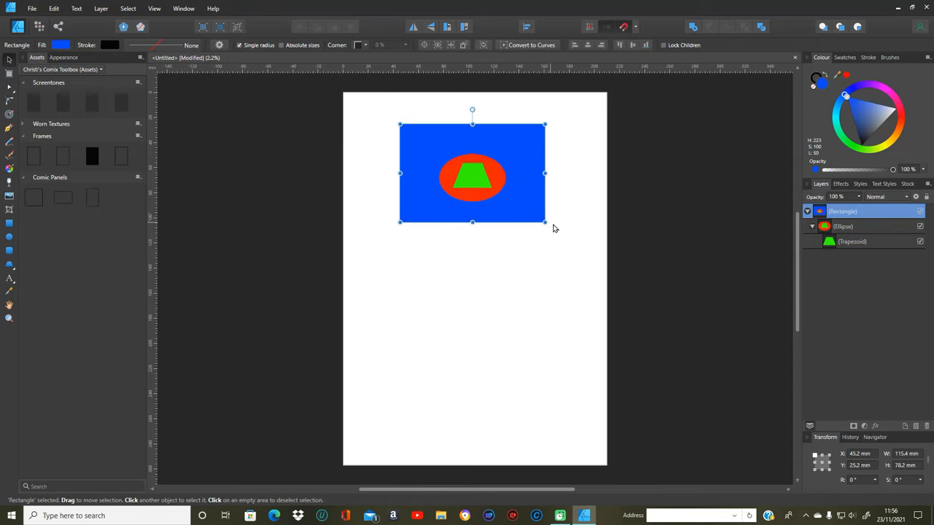
# - Shrink the blue rectangle, move it toward the page centre, and collapse its nested layers
pyautogui.moveTo(544, 221); pyautogui.dragTo(597, 267)
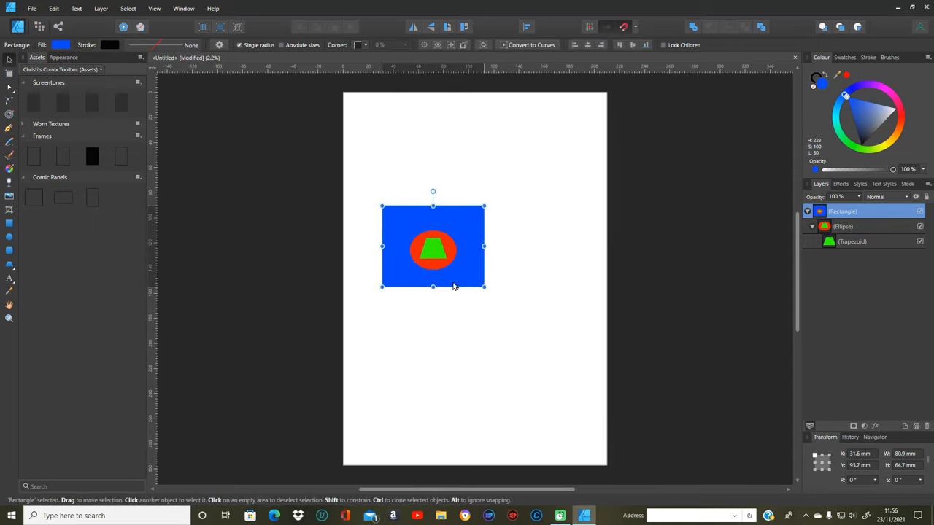
pyautogui.moveTo(432, 246); pyautogui.dragTo(503, 243)
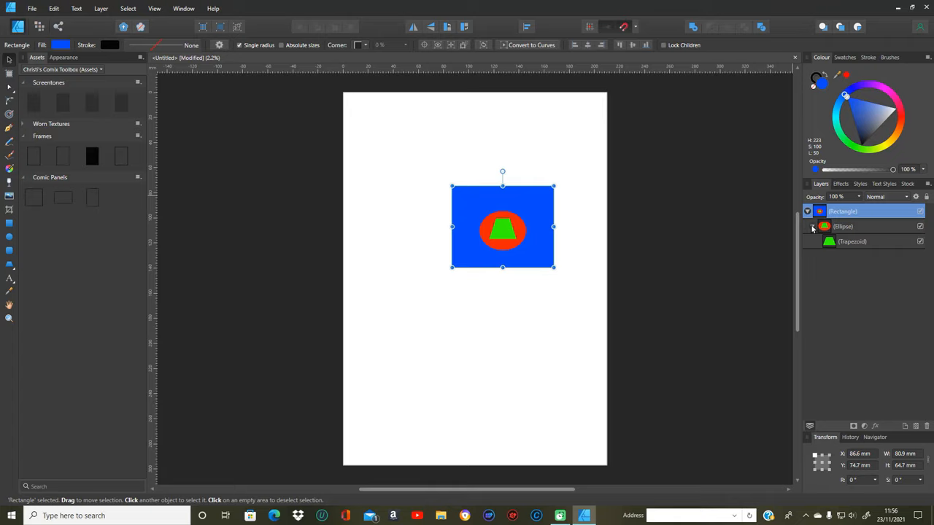
pyautogui.click(842, 226)
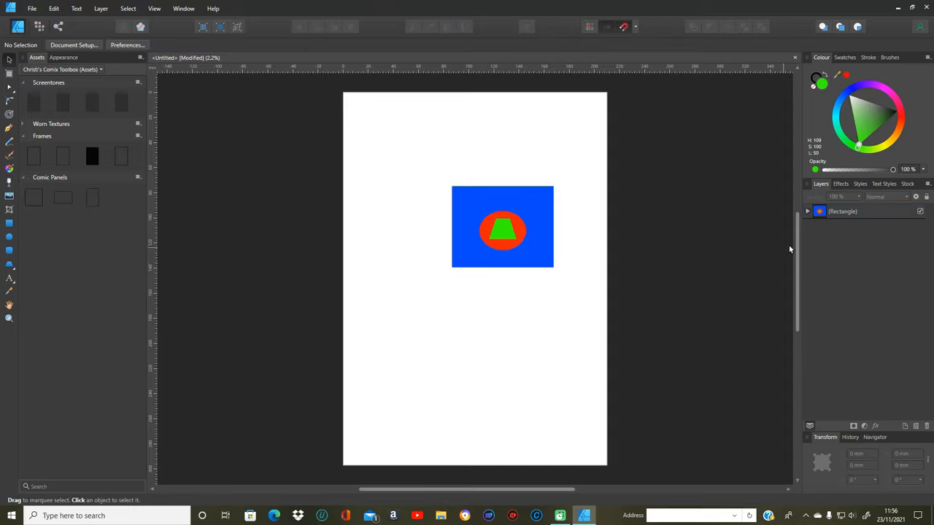
# - Give the rectangle the light blue pattern Style 6 and expand its nested layers
pyautogui.click(502, 227)
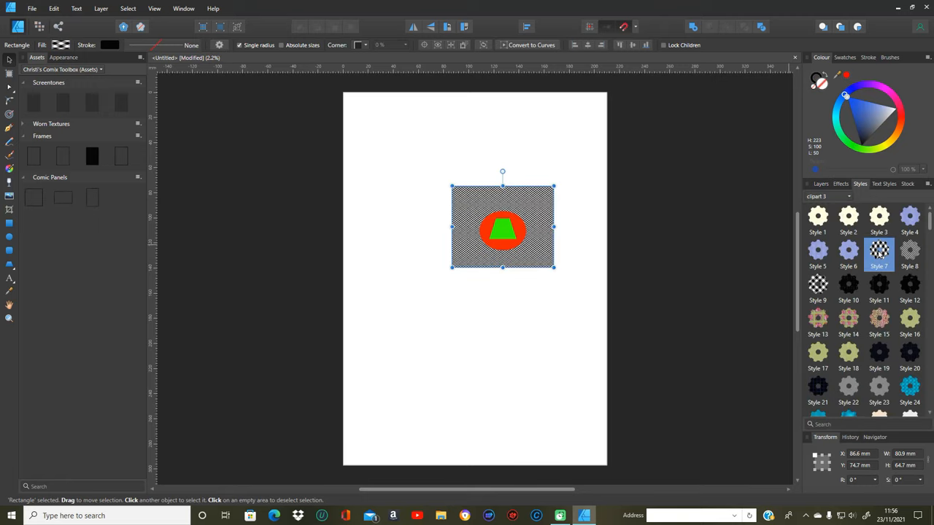
pyautogui.click(848, 250)
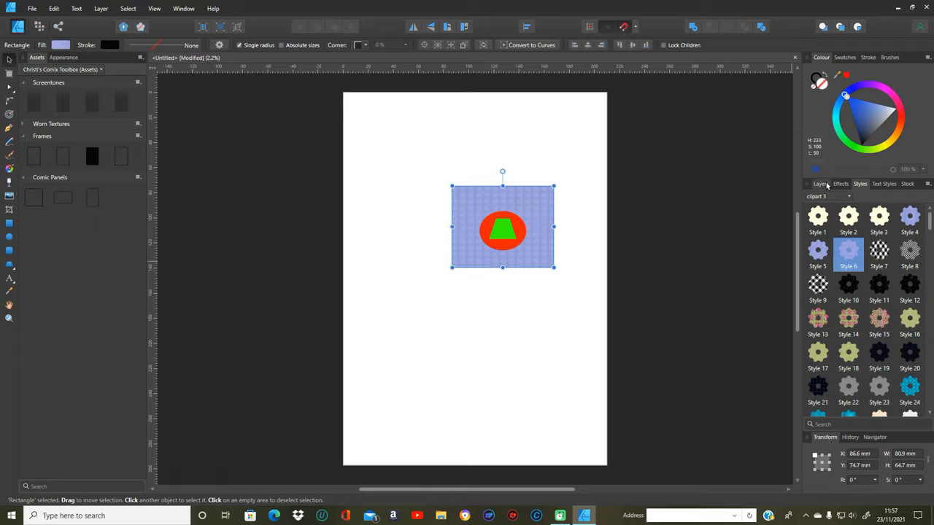
pyautogui.click(819, 183)
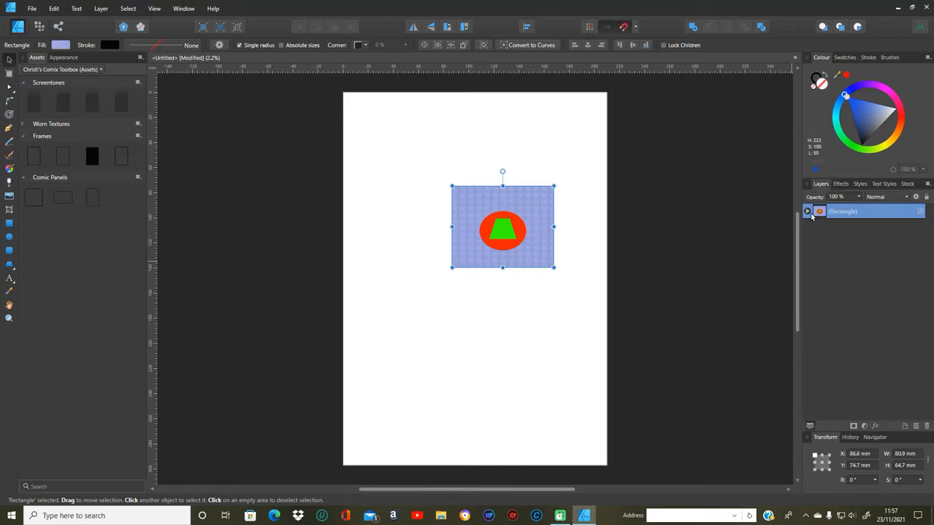
pyautogui.click(807, 211)
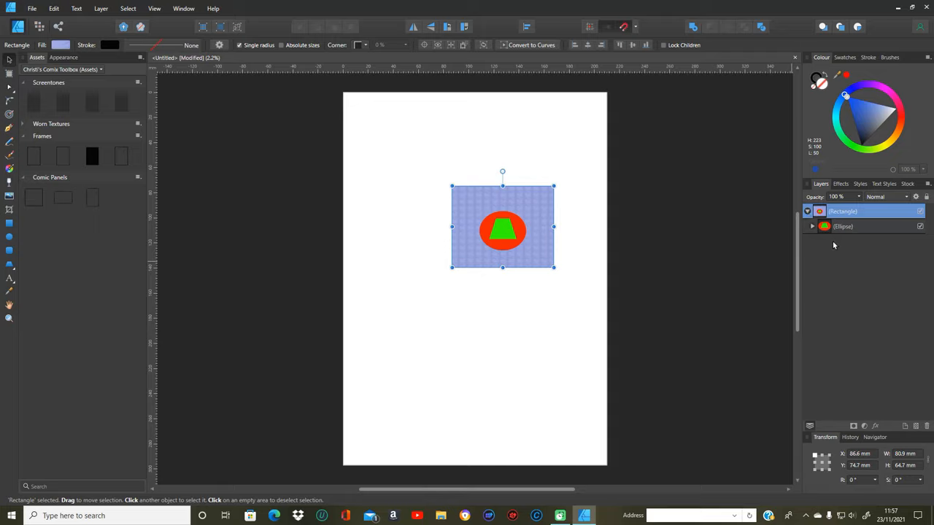
pyautogui.click(812, 226)
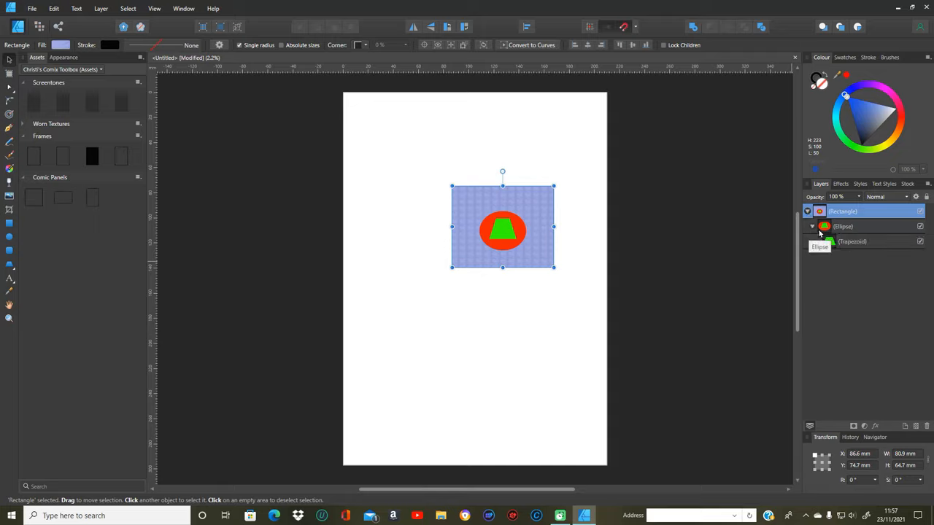
# - Make the ellipse olive with Style 16 and the trapezoid black with Style 12
pyautogui.click(842, 226)
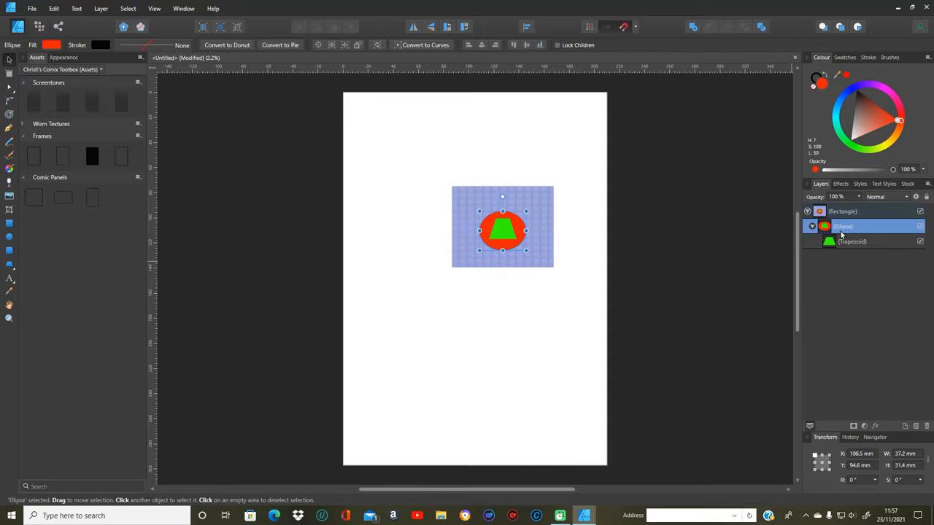
pyautogui.click(859, 183)
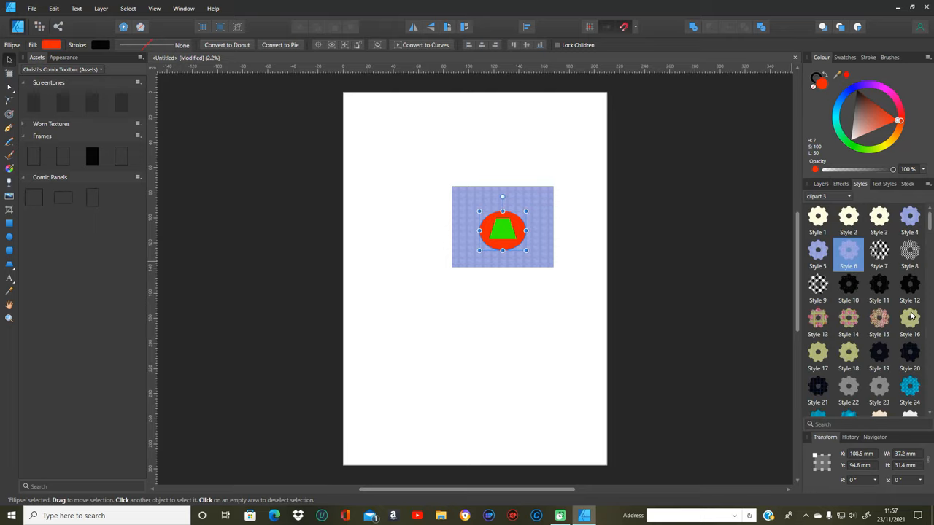
pyautogui.click(909, 321)
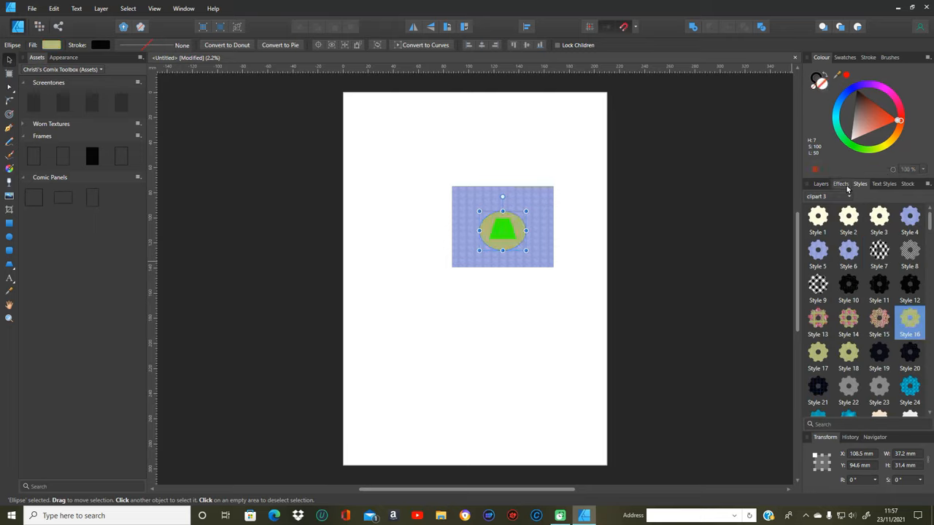
pyautogui.click(821, 183)
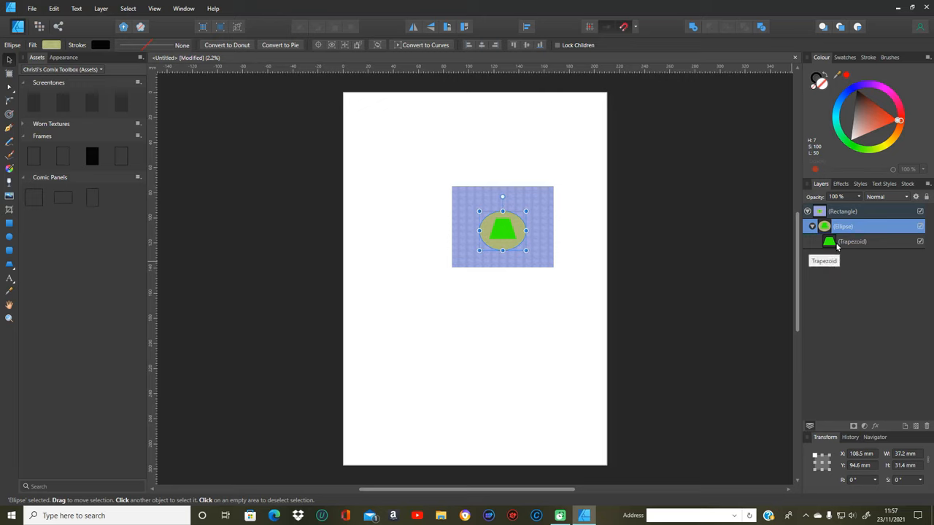
pyautogui.click(852, 241)
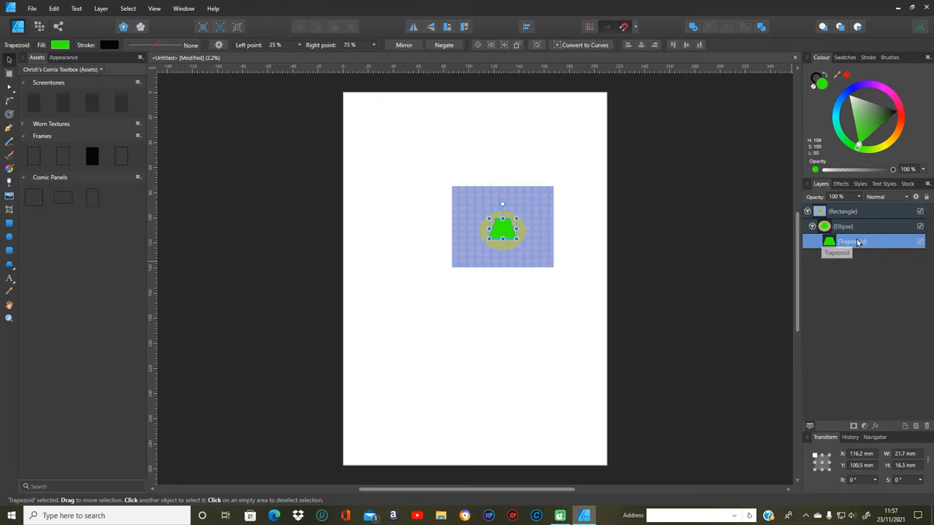
pyautogui.click(859, 184)
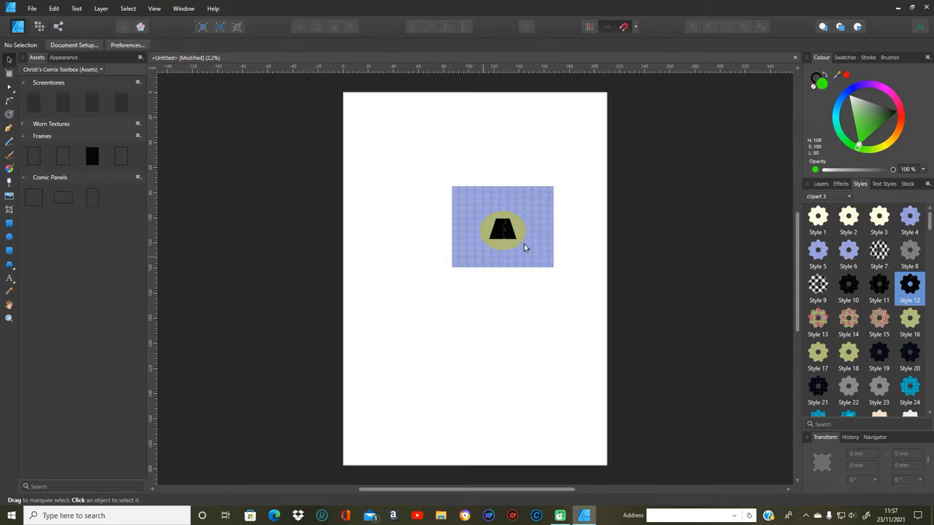
pyautogui.moveTo(552, 263)
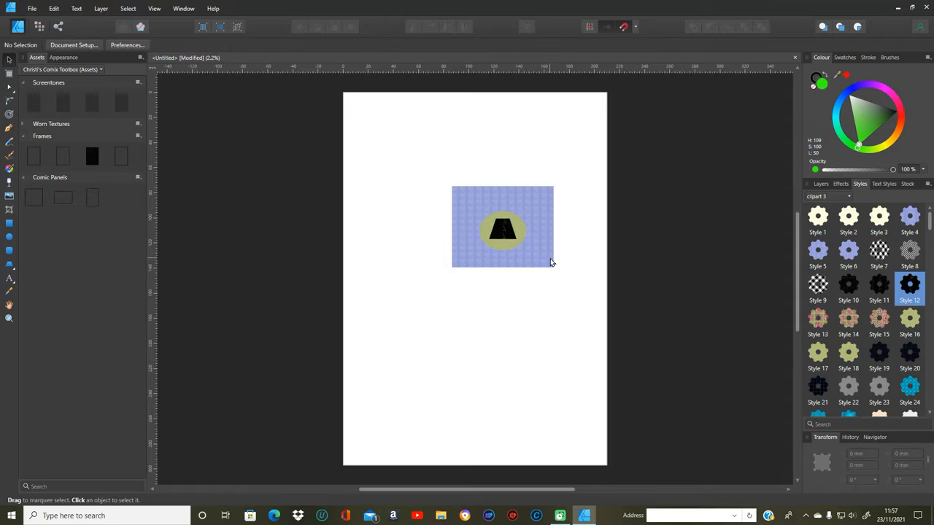
# - Select the olive ellipse in the Layers list and bring up its effects
pyautogui.click(502, 226)
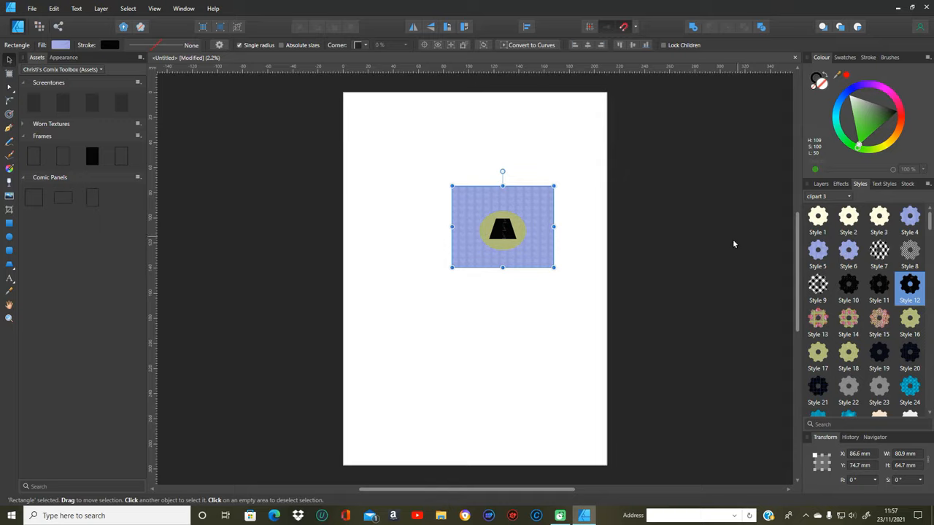
pyautogui.click(820, 183)
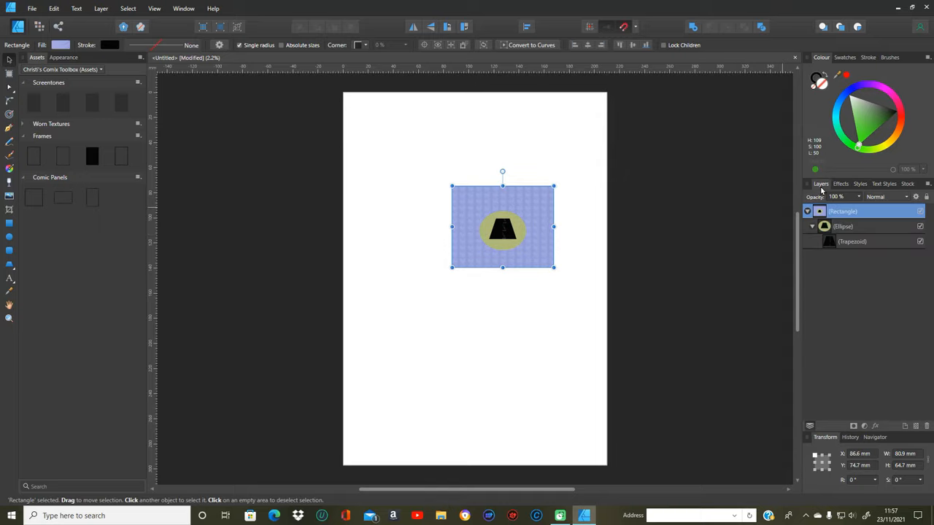
pyautogui.moveTo(829, 246)
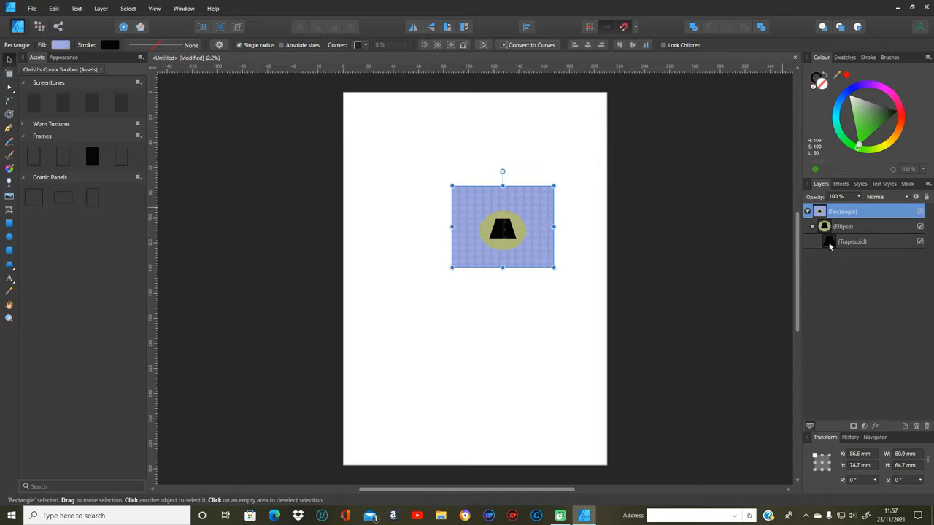
pyautogui.click(843, 226)
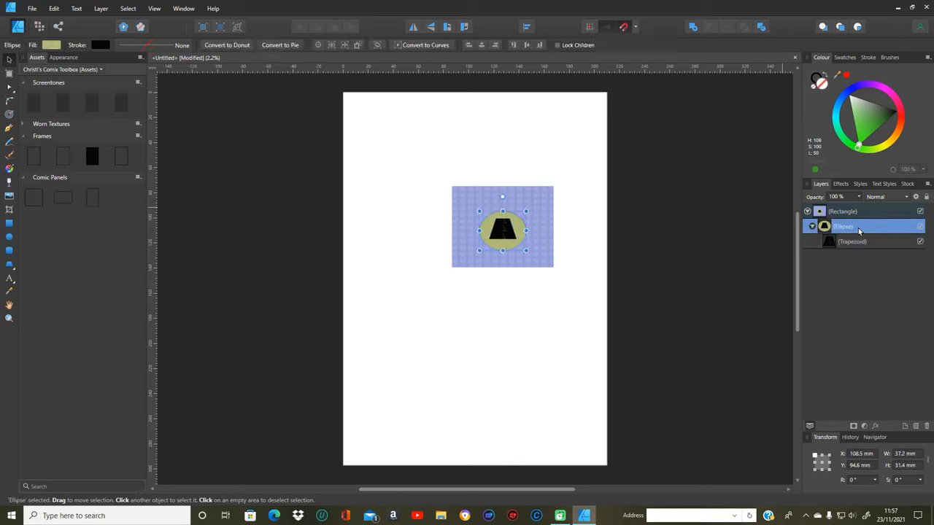
pyautogui.click(840, 183)
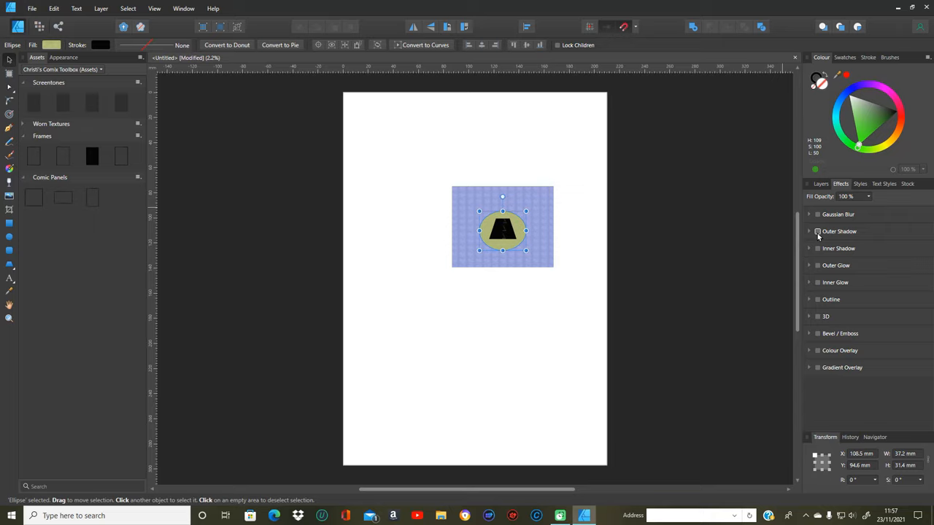
# - Add an outer shadow to the ellipse with 37.2 px radius and 44.5 px offset
pyautogui.click(817, 231)
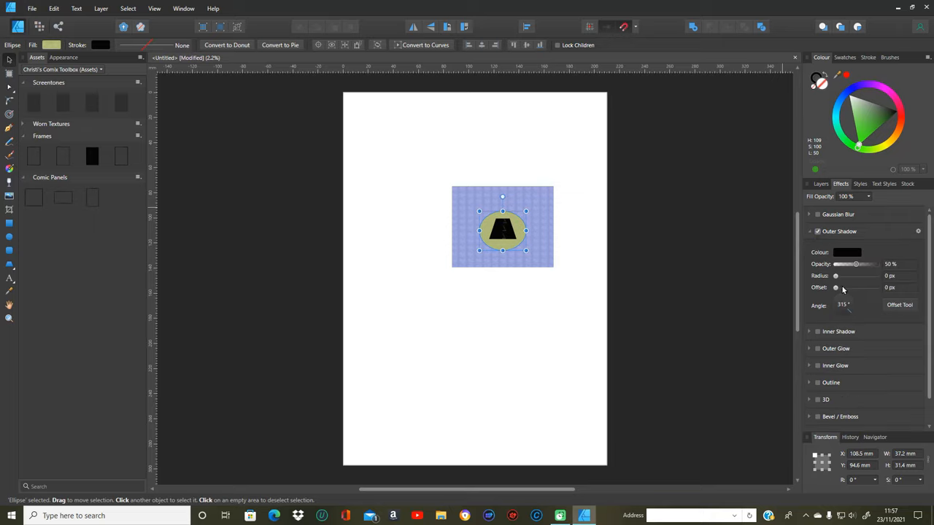
pyautogui.moveTo(836, 276); pyautogui.dragTo(865, 276)
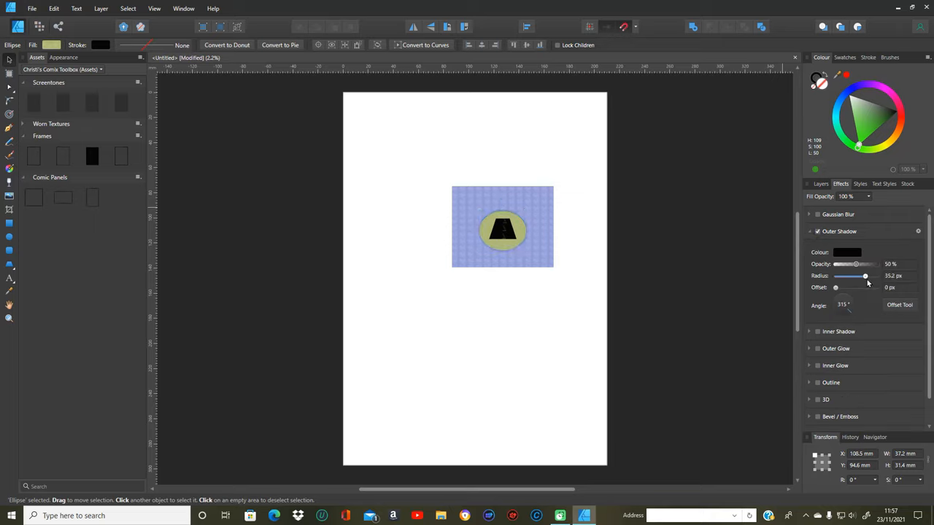
pyautogui.moveTo(865, 276); pyautogui.dragTo(852, 275)
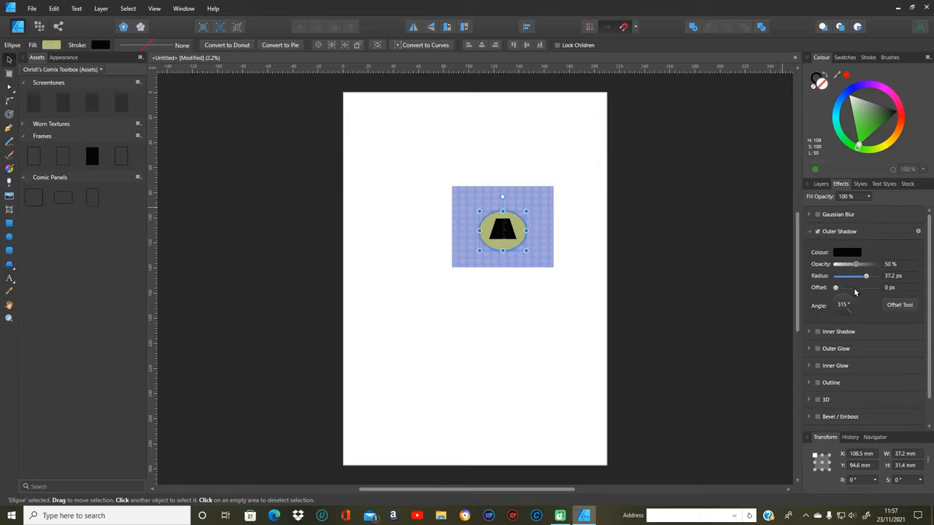
pyautogui.moveTo(836, 288); pyautogui.dragTo(860, 288)
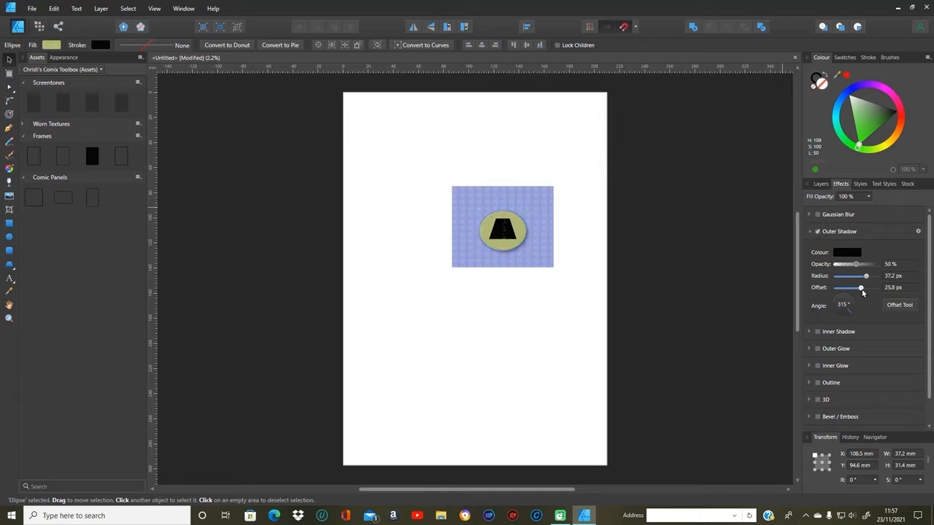
pyautogui.moveTo(860, 287); pyautogui.dragTo(868, 287)
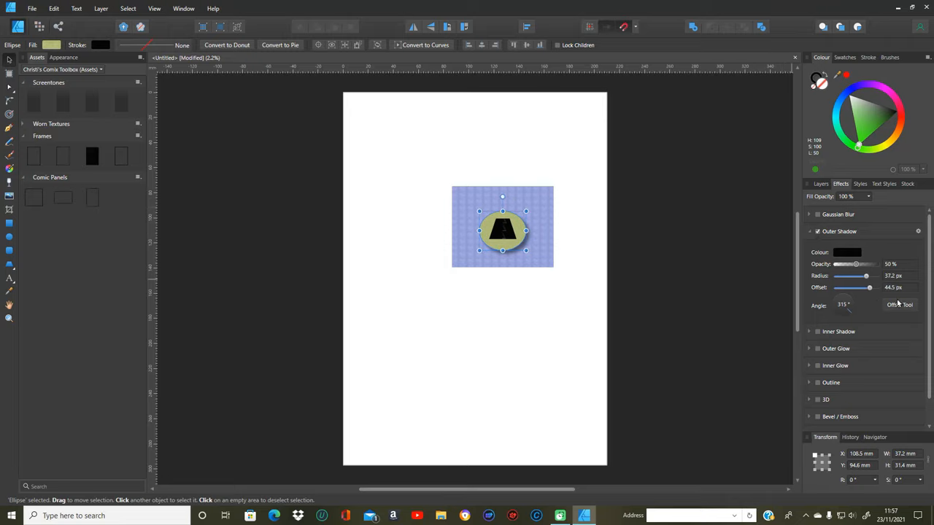
pyautogui.moveTo(903, 326)
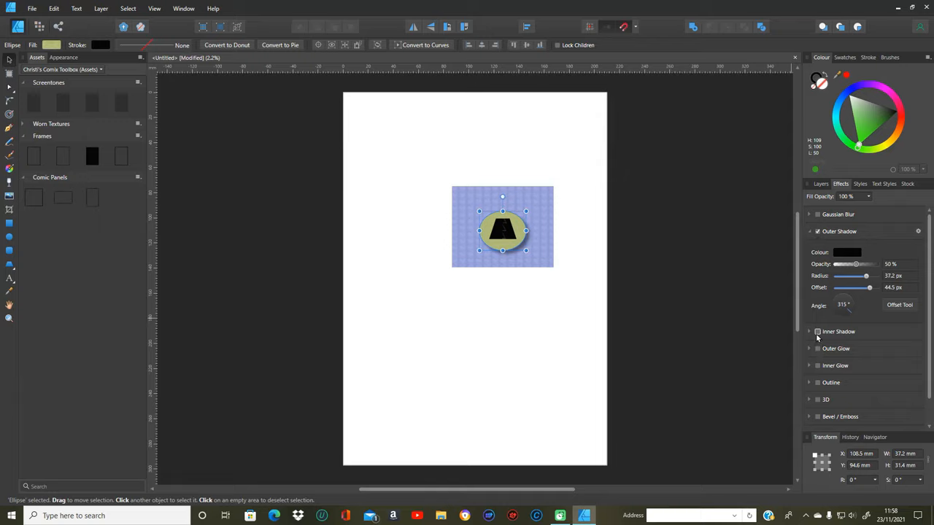
# - Add a white inner glow of 37.2 px radius to the ellipse, then show layers
pyautogui.click(816, 365)
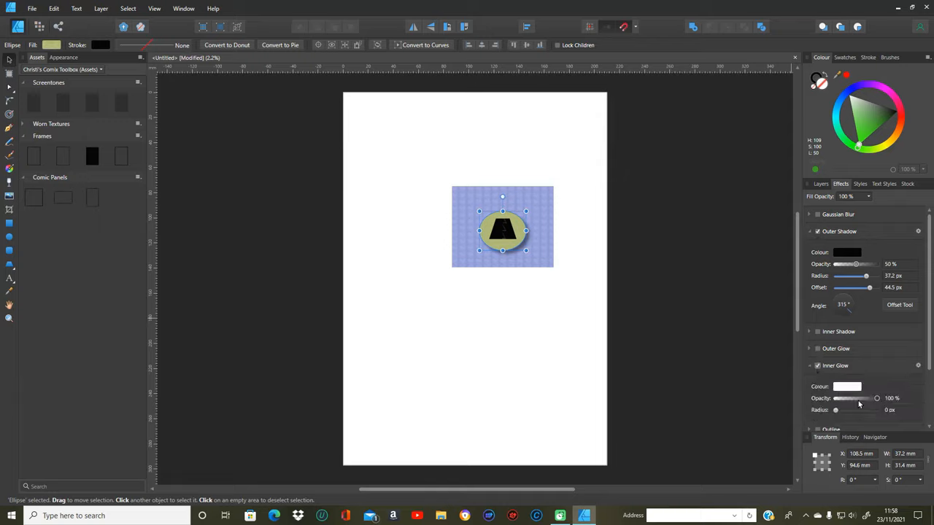
pyautogui.moveTo(835, 410); pyautogui.dragTo(842, 410)
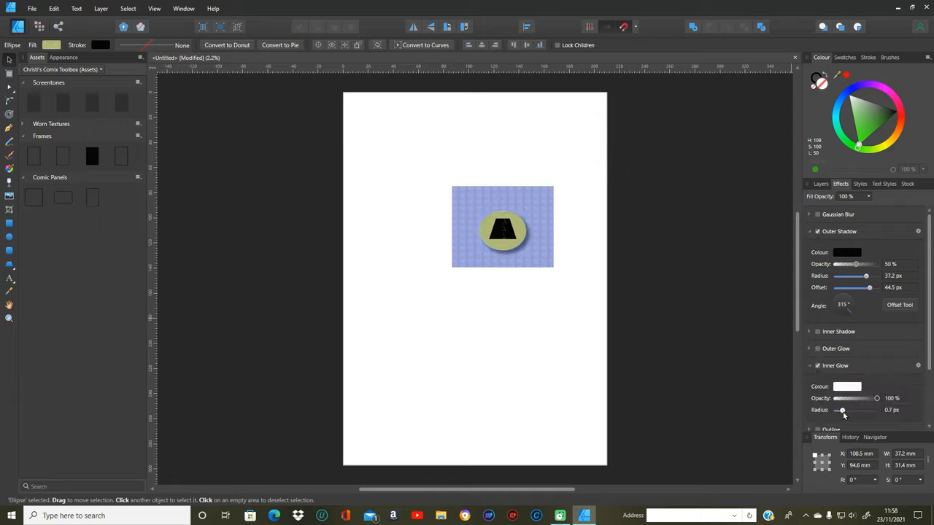
pyautogui.moveTo(842, 410); pyautogui.dragTo(862, 410)
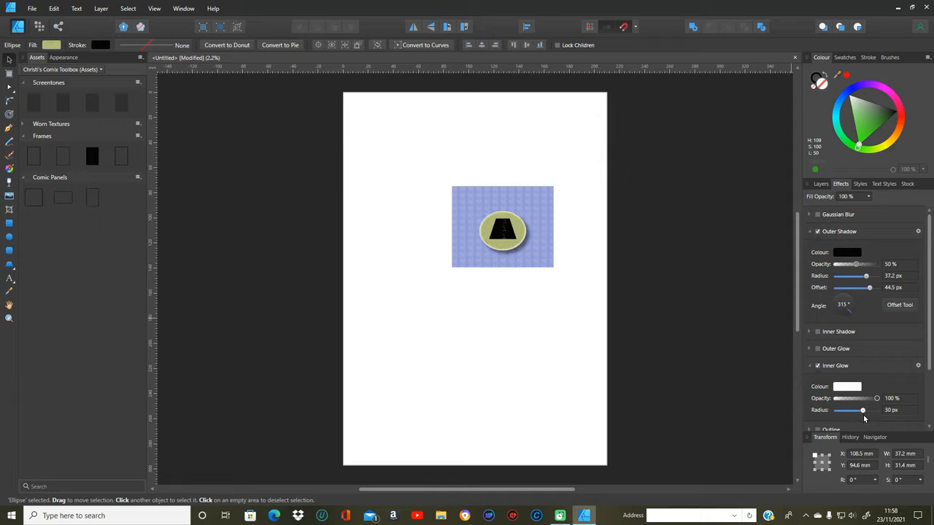
pyautogui.moveTo(862, 410); pyautogui.dragTo(865, 410)
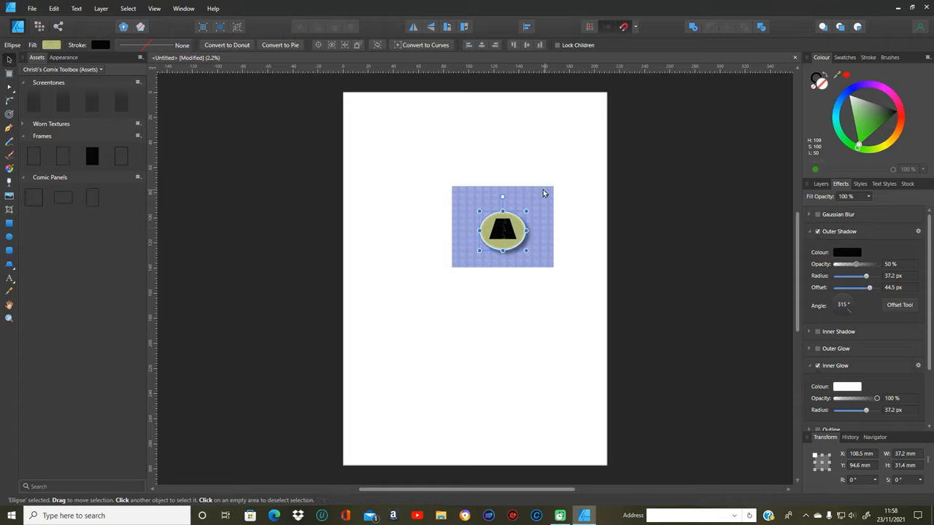
pyautogui.moveTo(531, 298)
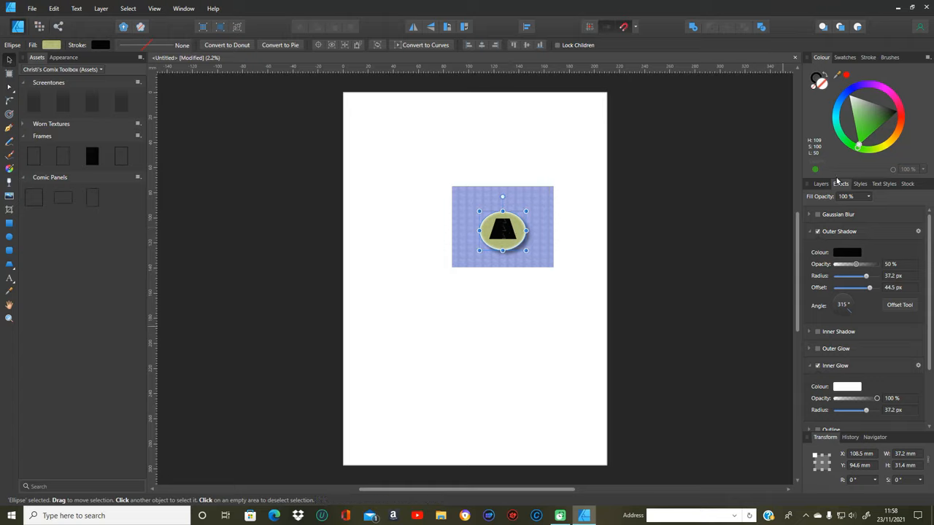
pyautogui.click(819, 183)
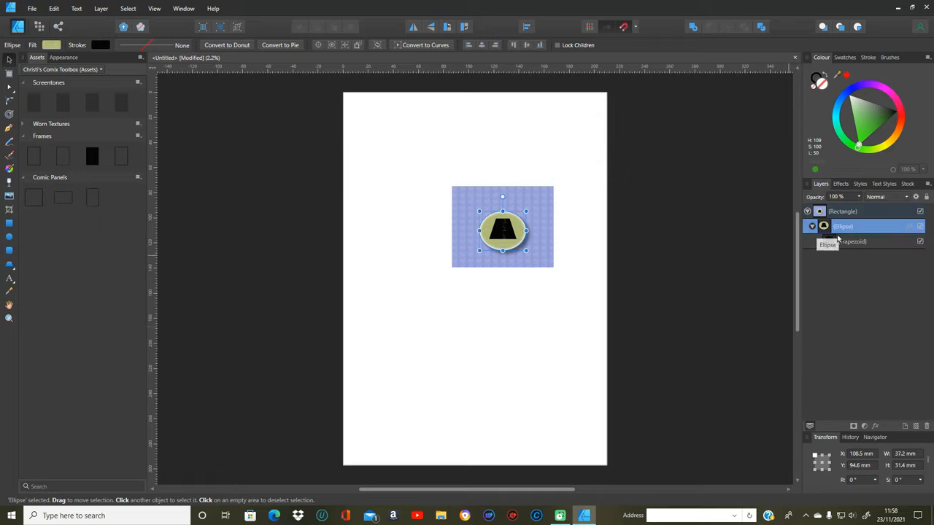
# - Select the Trapezoid layer and lower its opacity to 47%
pyautogui.click(842, 211)
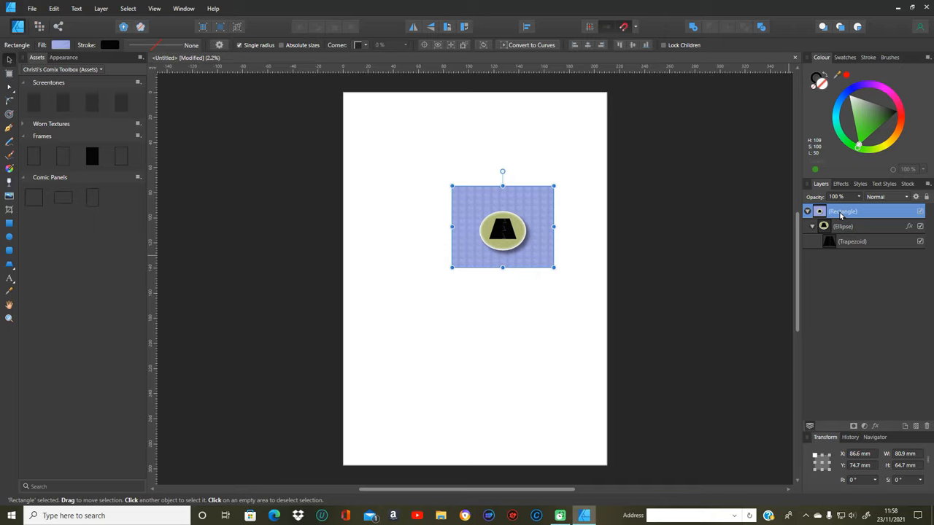
pyautogui.click(852, 241)
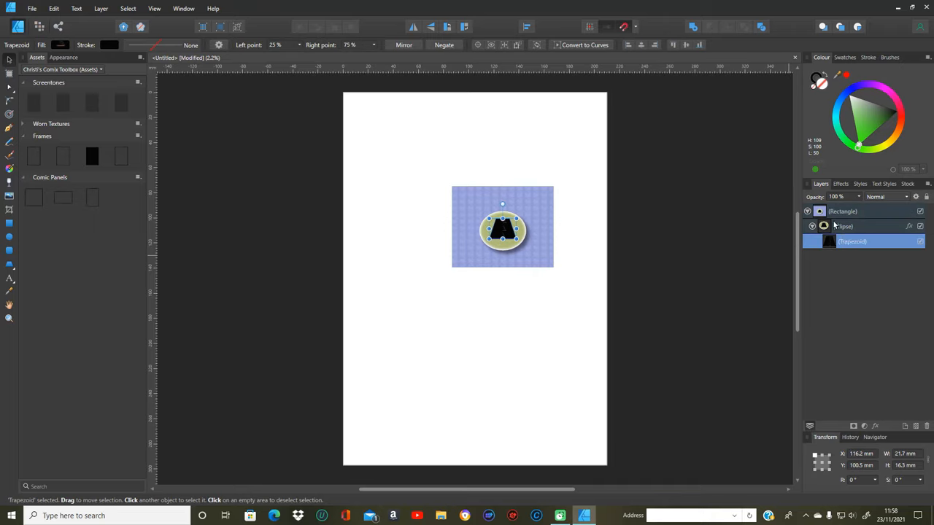
pyautogui.doubleClick(852, 241)
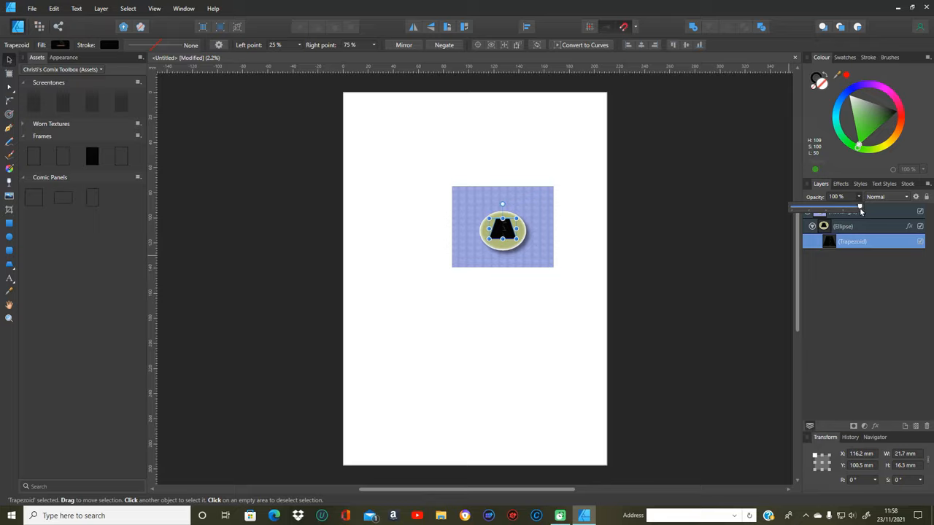
pyautogui.moveTo(859, 206); pyautogui.dragTo(826, 205)
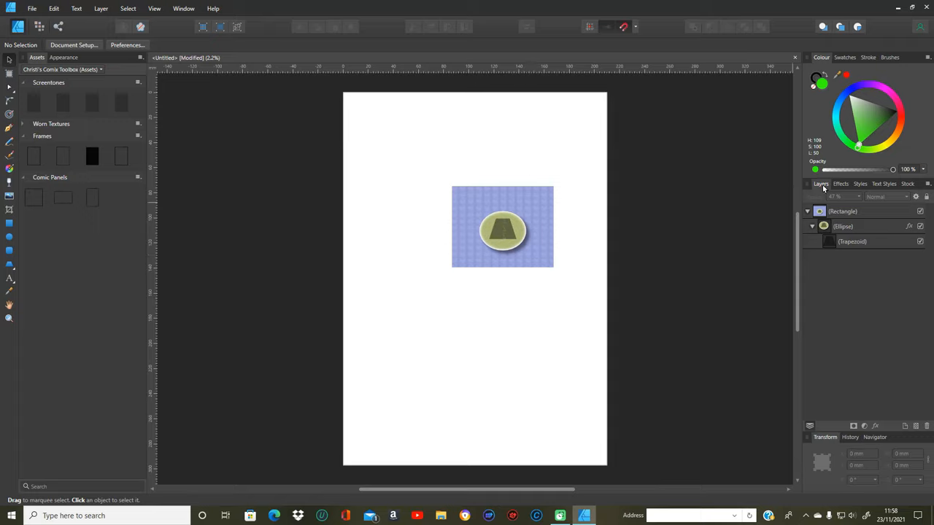
# - Collapse the Rectangle layer so the ellipse and trapezoid are hidden inside it
pyautogui.doubleClick(842, 226)
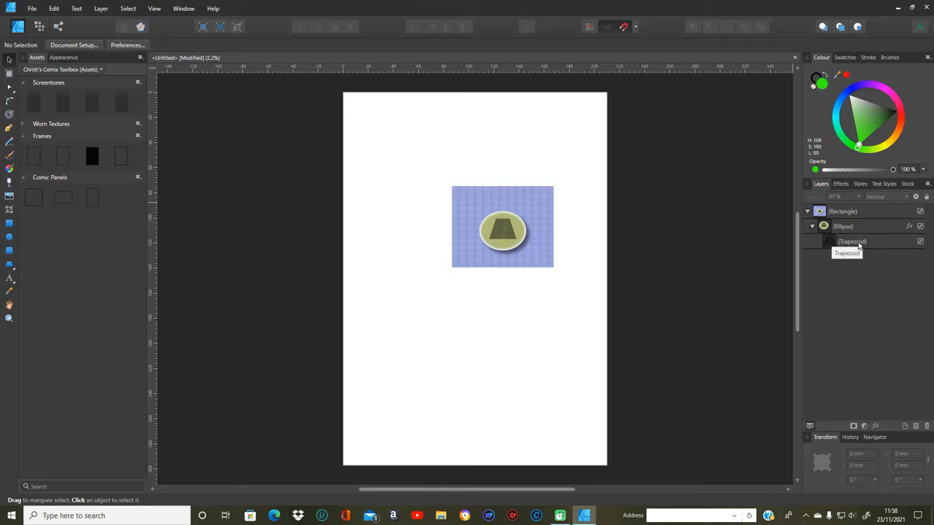
pyautogui.click(502, 227)
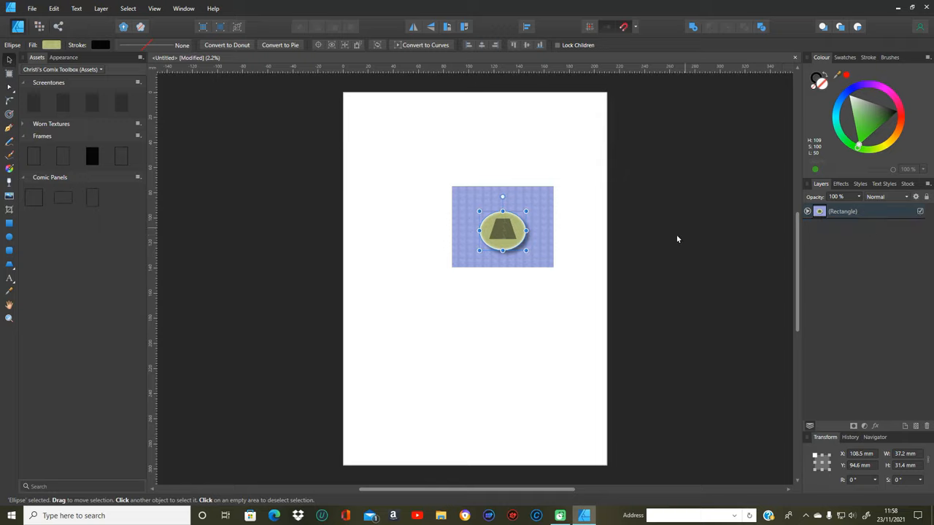
pyautogui.moveTo(621, 275)
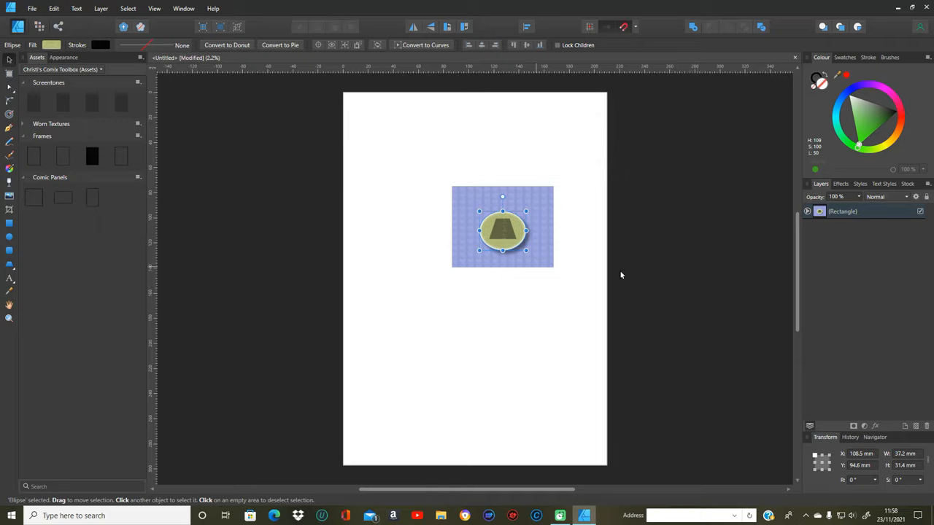
pyautogui.moveTo(814, 219)
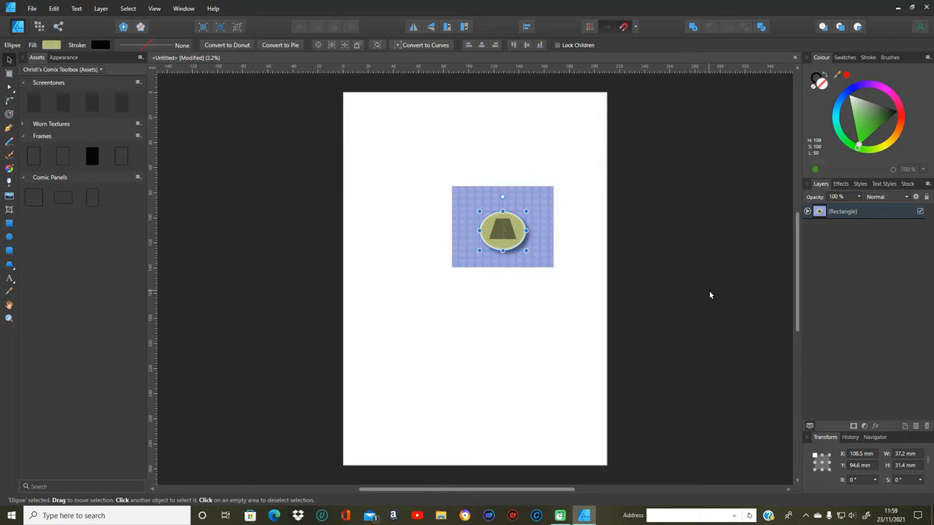
pyautogui.moveTo(697, 286)
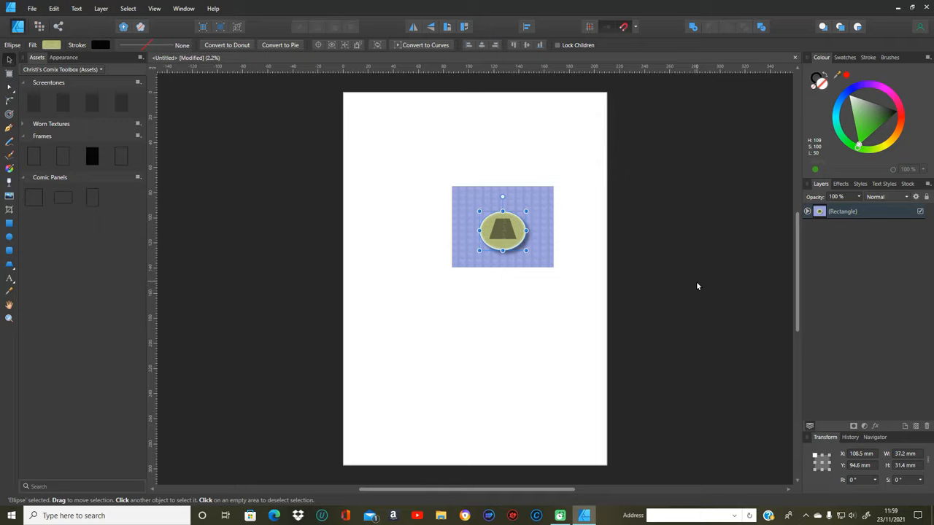
pyautogui.moveTo(676, 281)
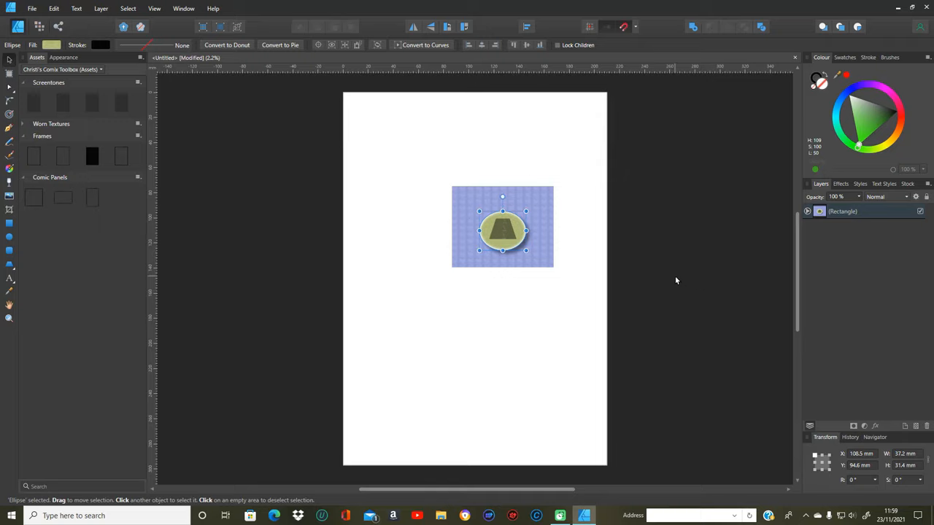